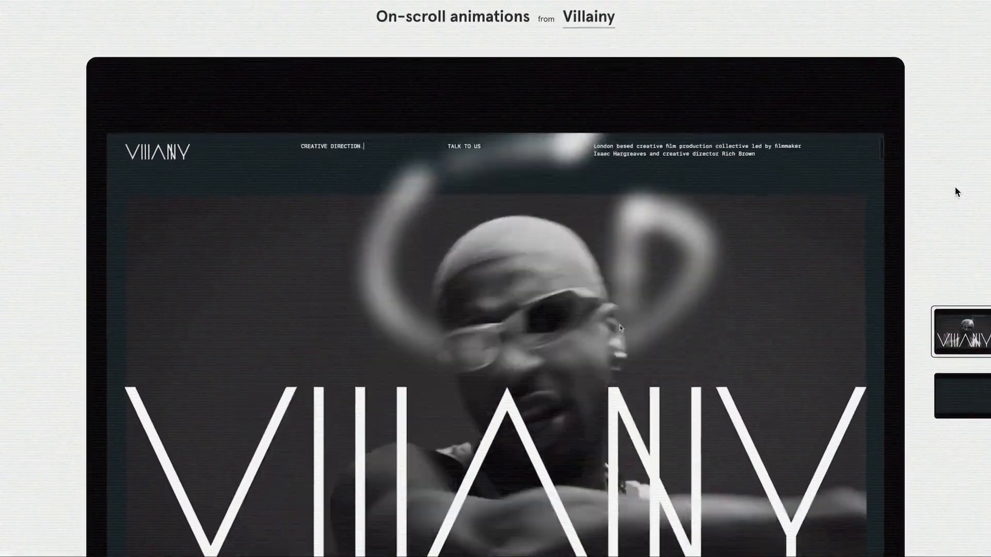
# Step: Scroll down and back up the finished GOTHIC demo page to show the white mouse trail
pyautogui.scroll(-3)
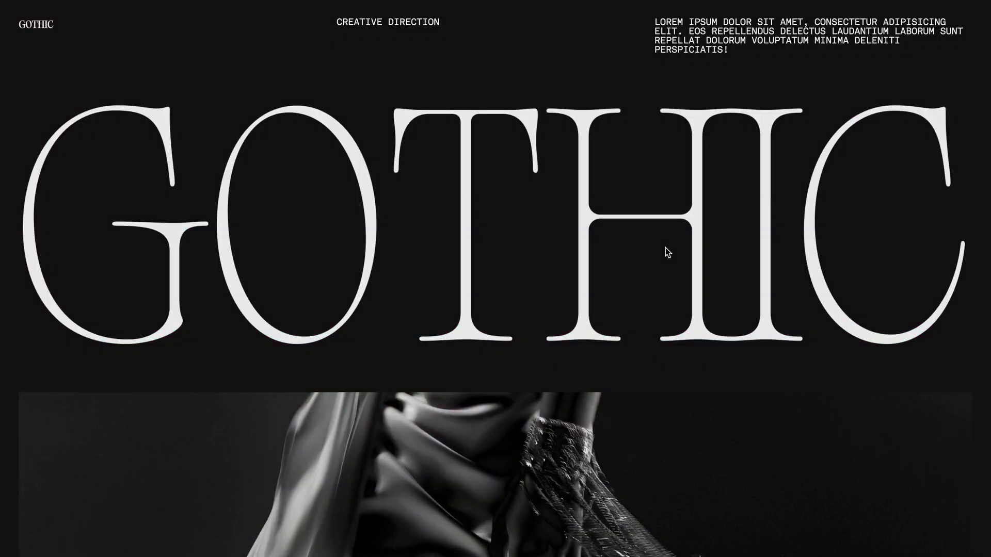
pyautogui.moveTo(621, 436)
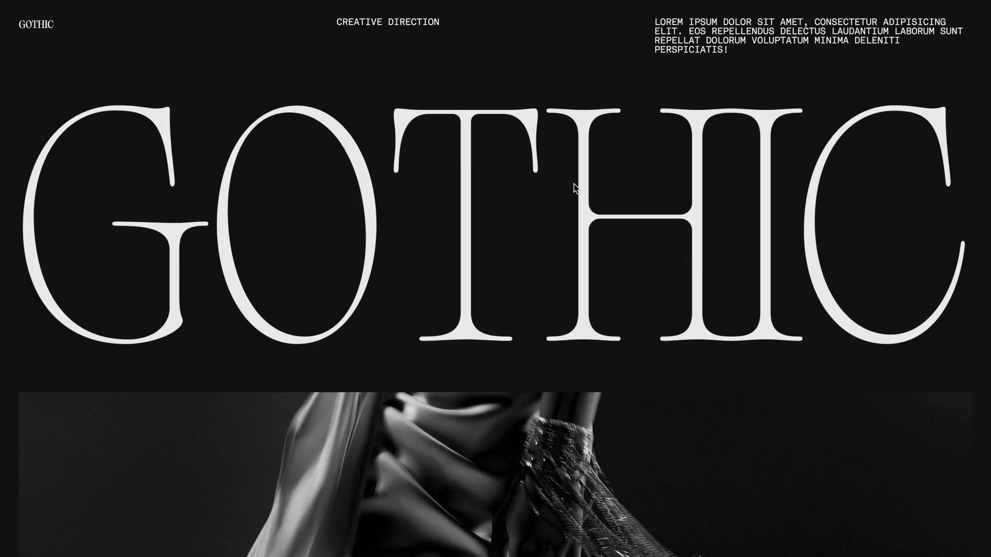
pyautogui.scroll(-3)
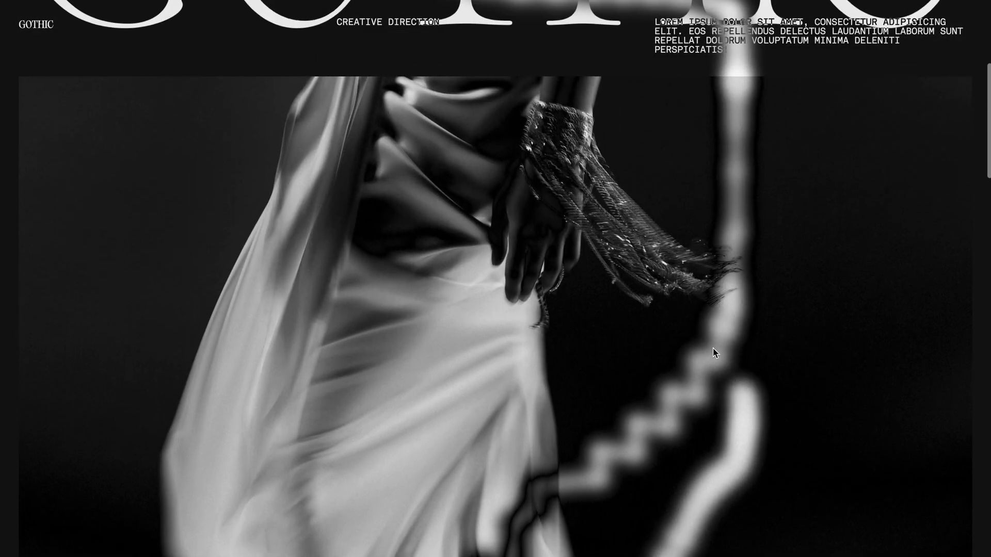
pyautogui.scroll(3)
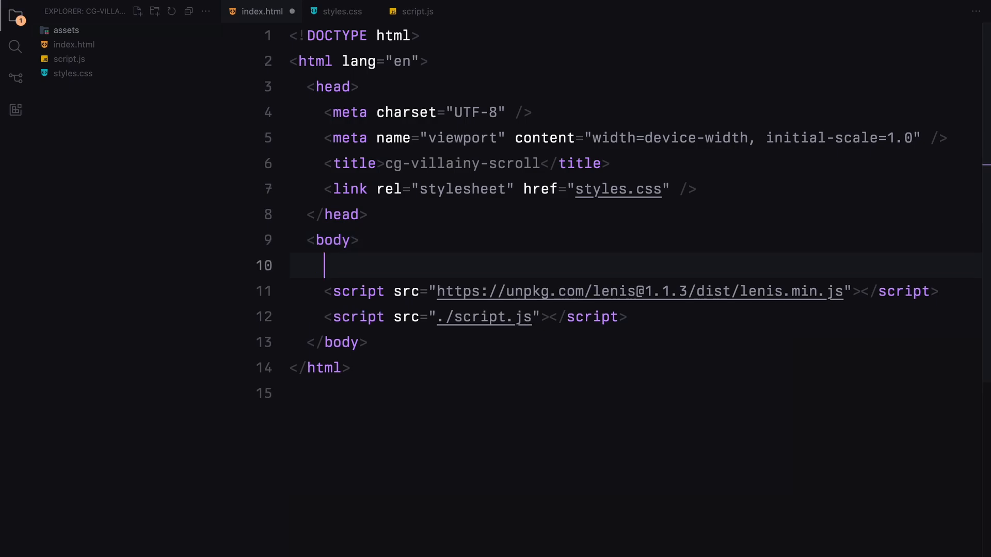
# Step: Add a container div holding a nav, header and hero-img div
pyautogui.write('<div class="container"></div>')
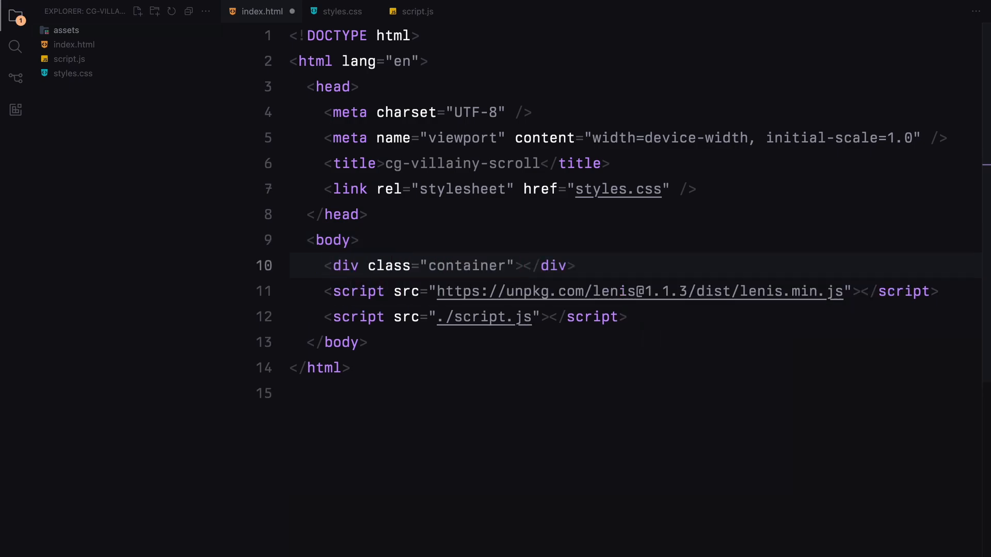
pyautogui.write('<nav></nav>')
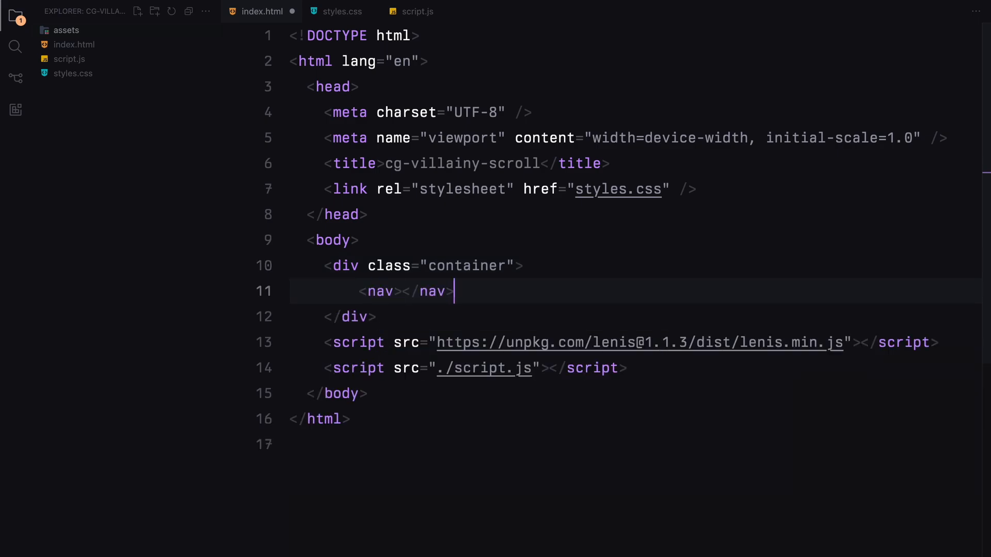
pyautogui.write('<div class="header"></div>')
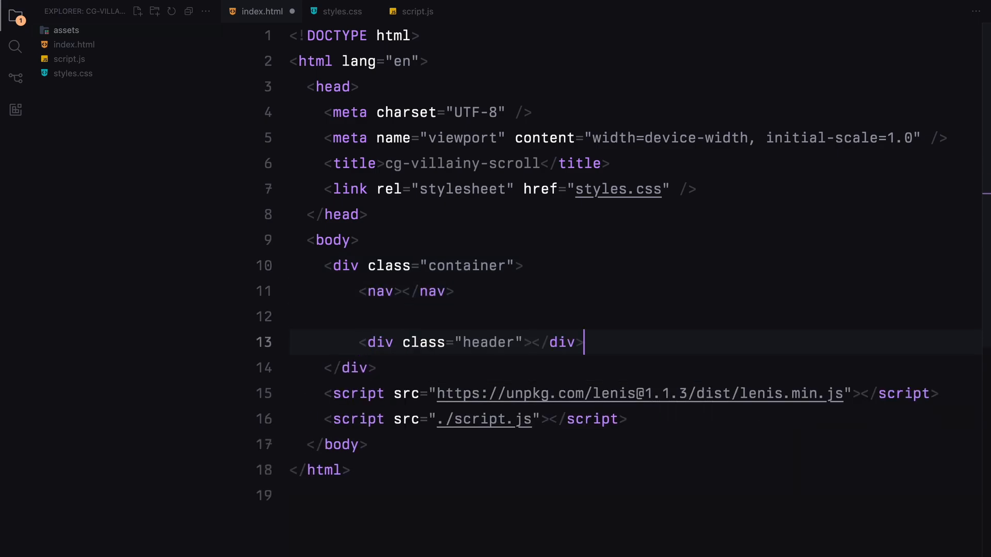
pyautogui.write('<div class="hero-img"></div>')
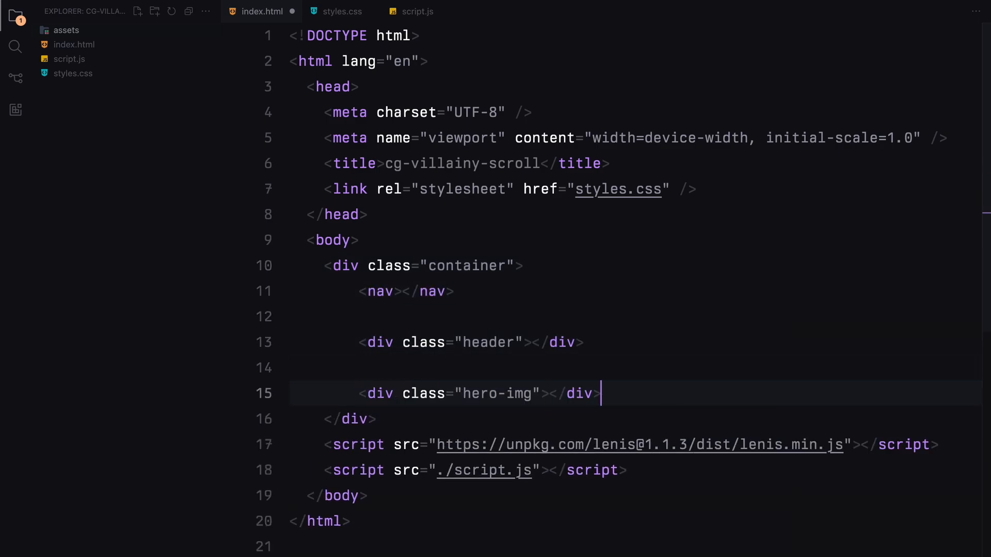
# Step: Add the copy and img divs via Emmet abbreviations
pyautogui.write('.copy')
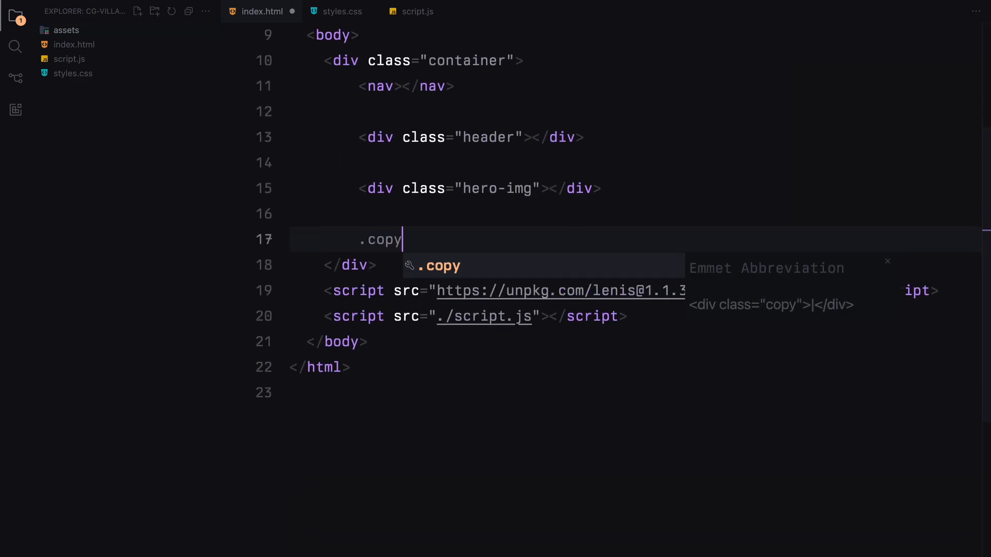
pyautogui.press('Enter')
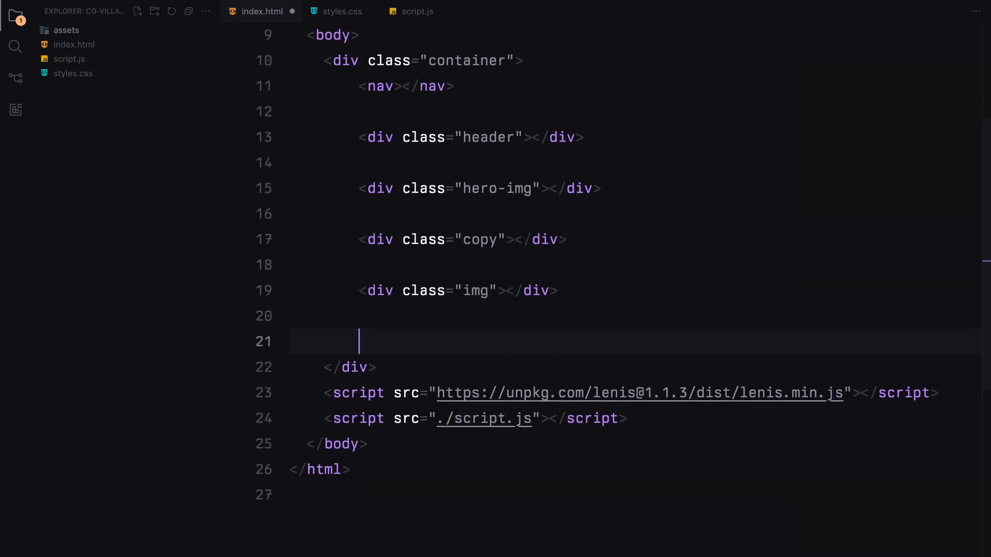
pyautogui.write('.img')
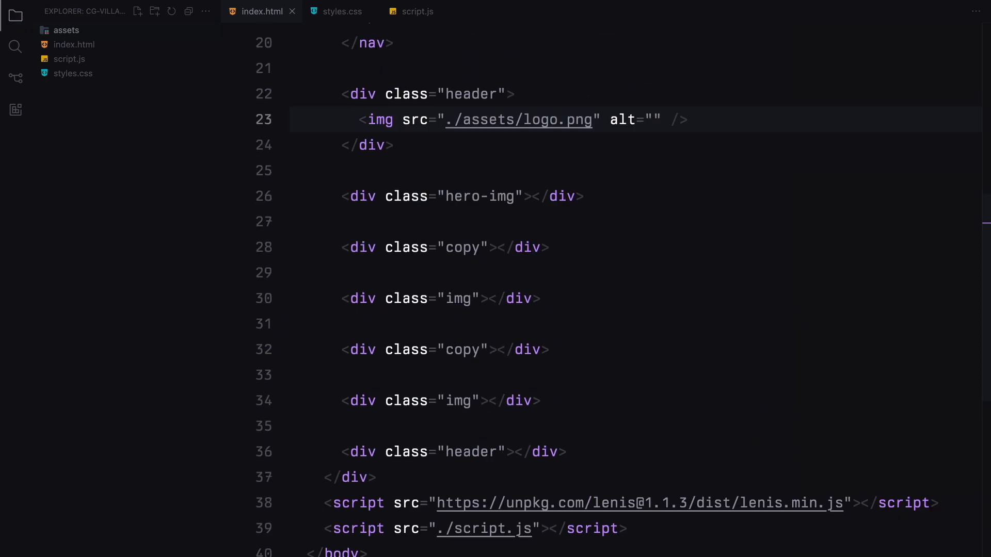
# Step: Fill the header and image divs with ./assets/logo.png and img-1/2/3.jpg pictures plus Lorem ipsum copy
pyautogui.write('<img src="" alt="">')
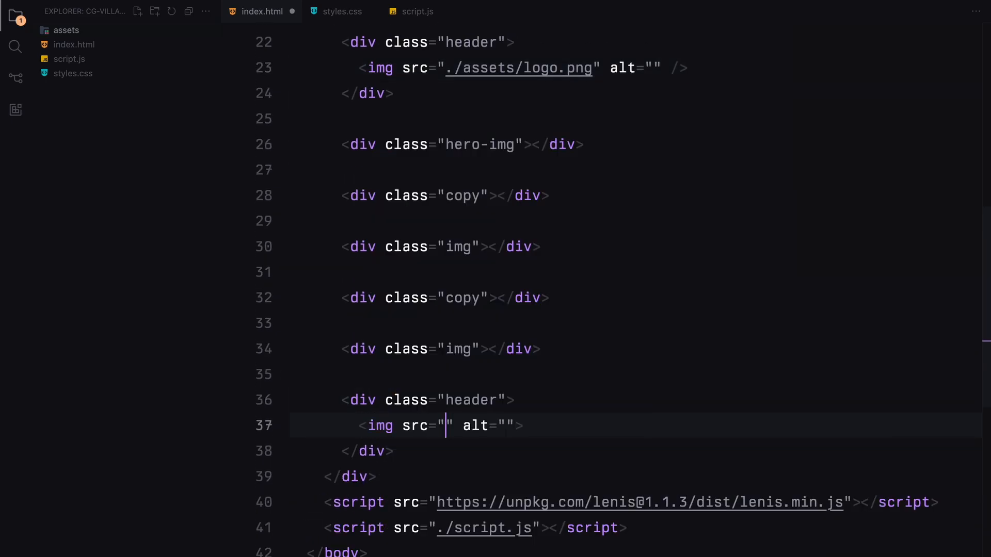
pyautogui.write('./assets/logo.png')
pyautogui.write('<img src="./" alt="">')
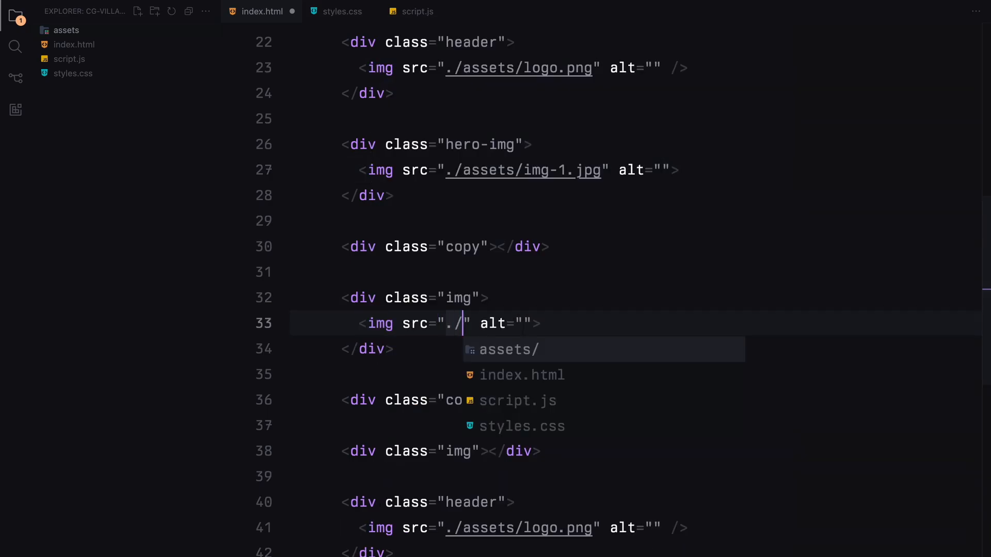
pyautogui.write('assets/img-2.jpg')
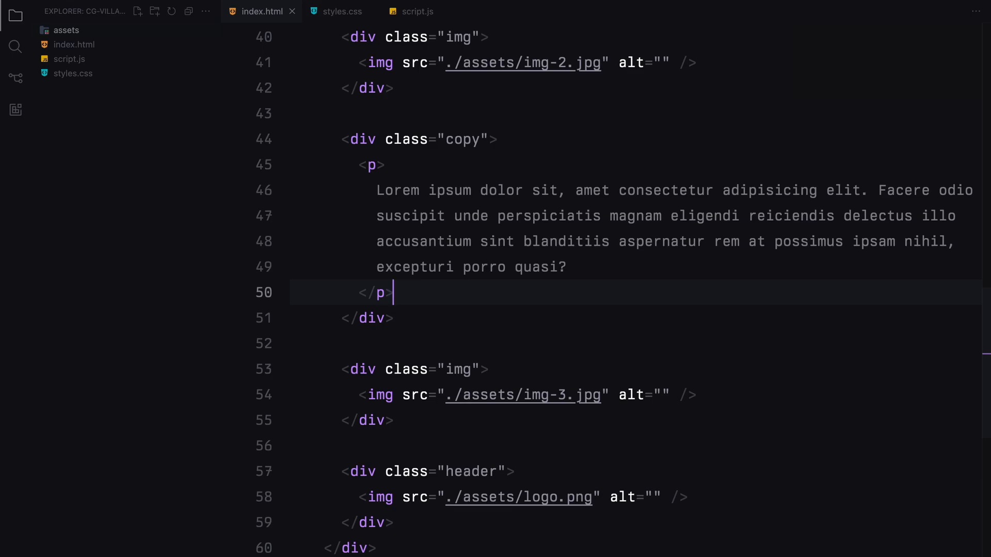
pyautogui.click(342, 12)
pyautogui.write('html, body {')
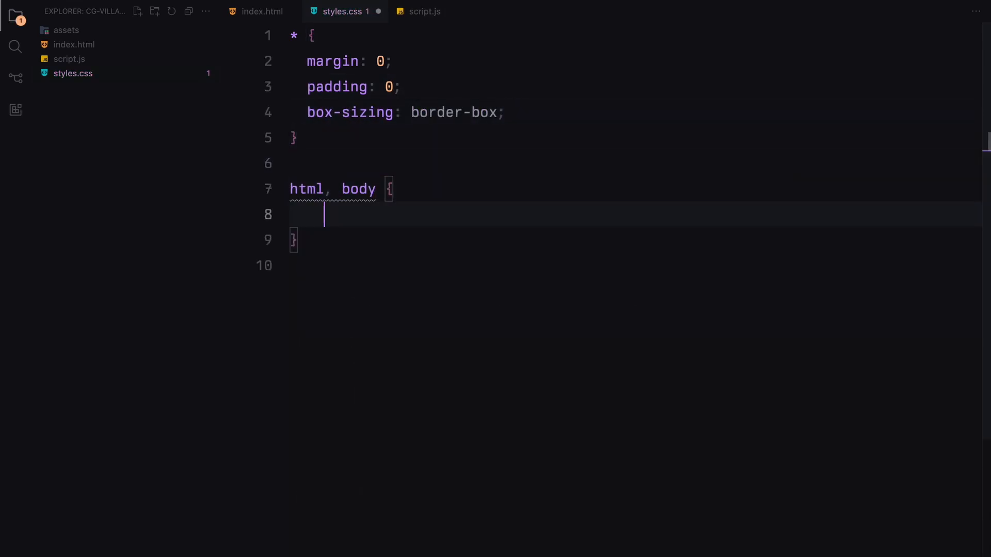
# Step: Style html/body full width in Akkurat Mono and make images cover-fit
pyautogui.write('width: 100%;')
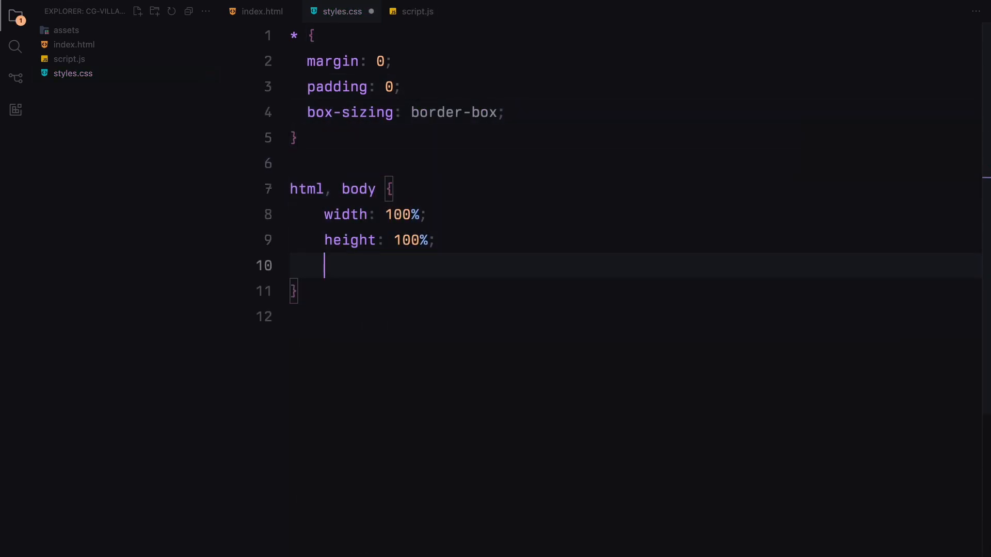
pyautogui.write('font-family: "Akkurat Mono";')
pyautogui.write('left: 0;')
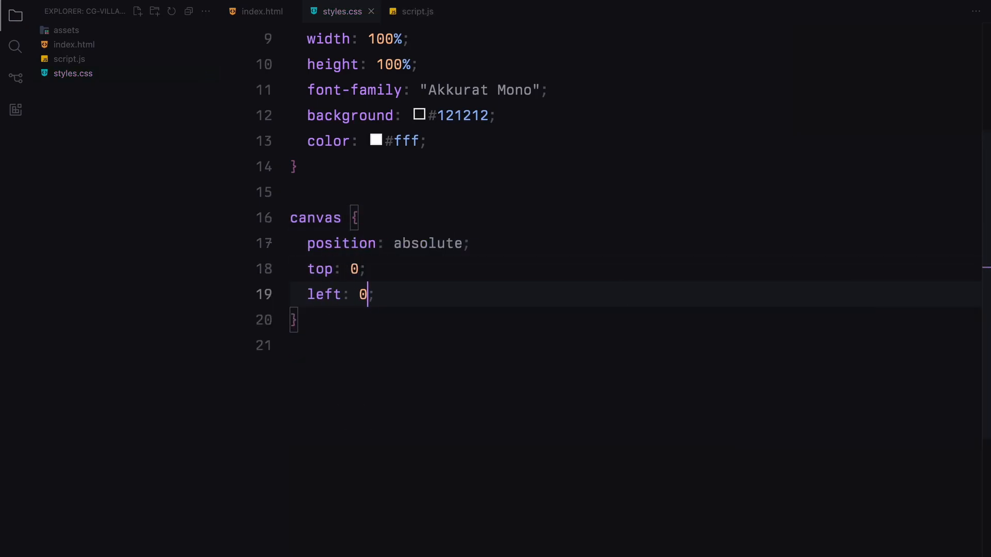
pyautogui.write('img {')
pyautogui.write('object-fit: ;')
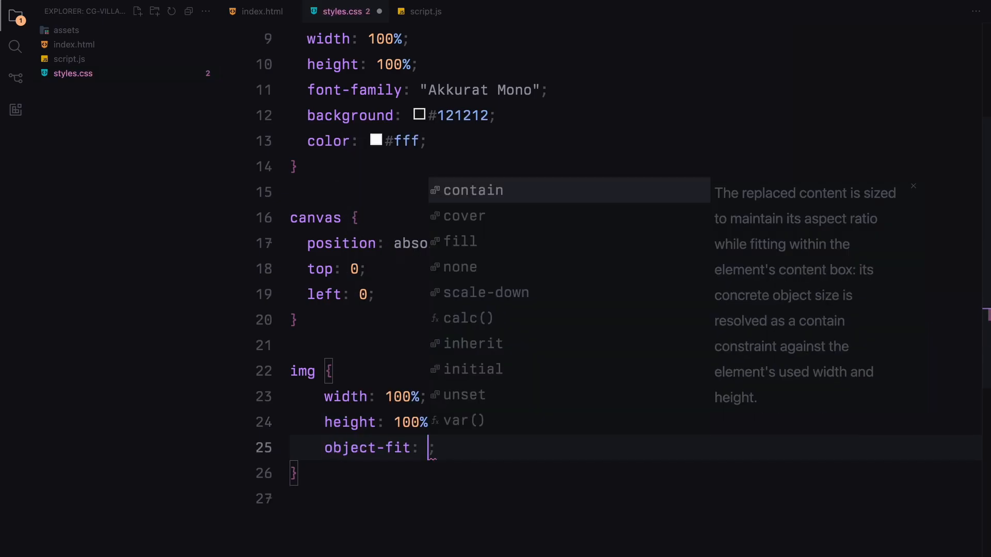
pyautogui.write('cover')
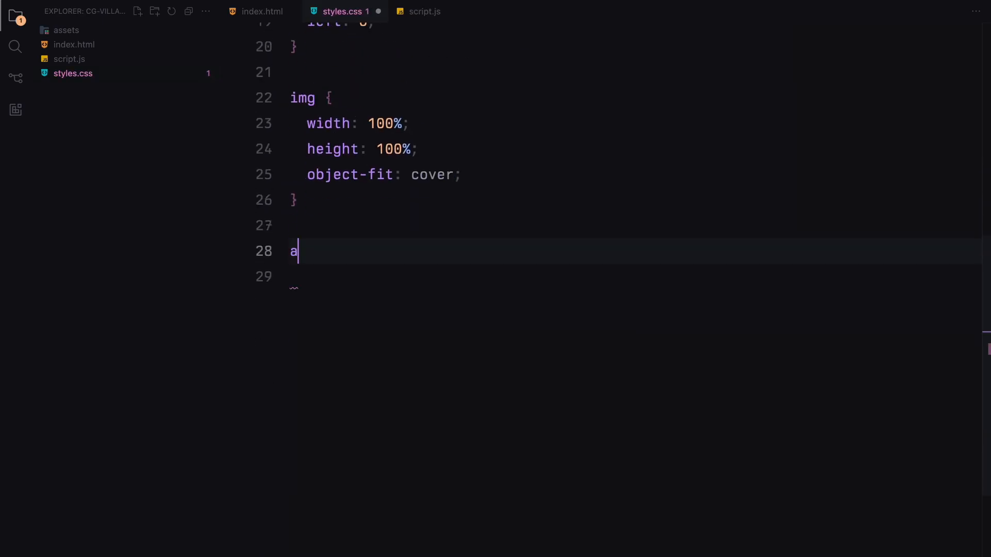
# Step: Style a and p as uppercase 14px white text
pyautogui.write(', p {')
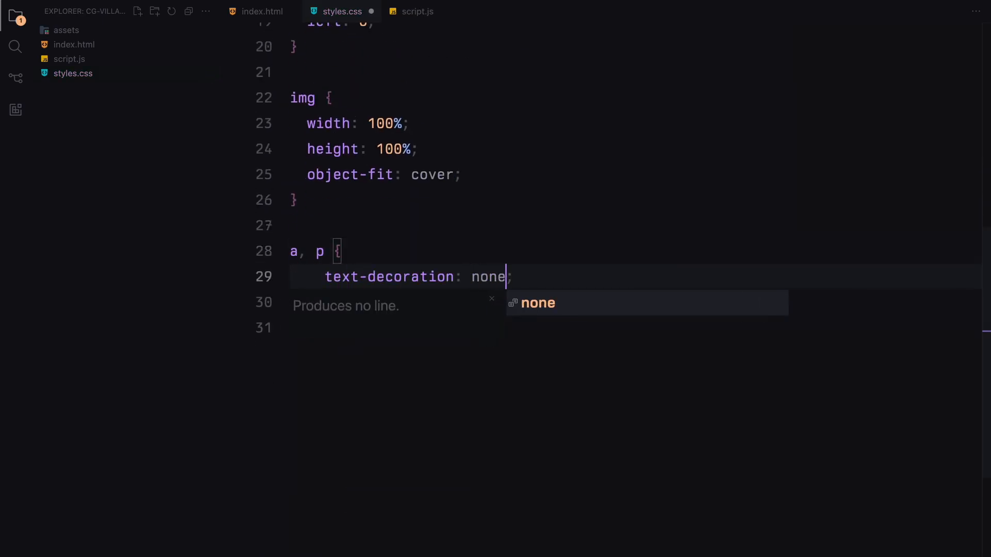
pyautogui.write('text-transform: uppercase;')
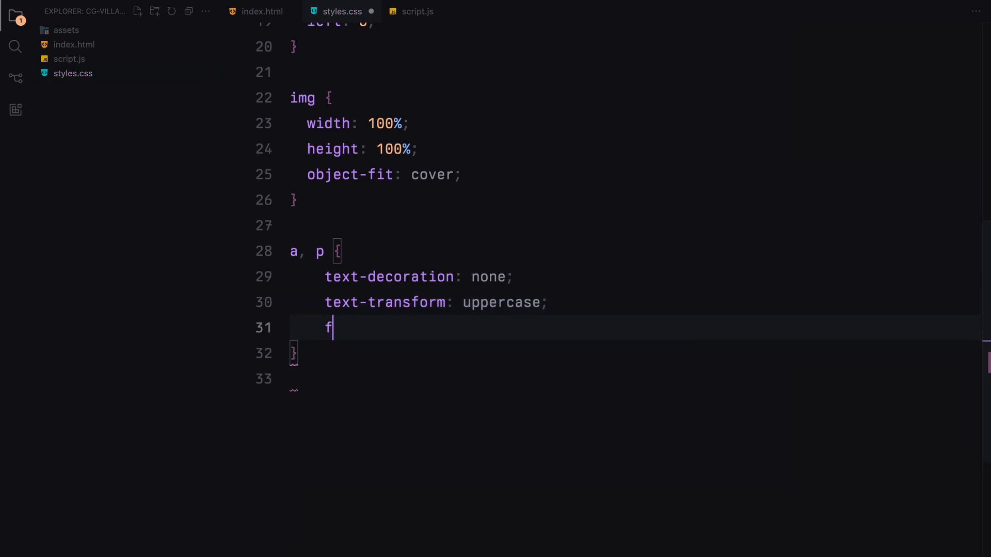
pyautogui.write('ont-size: 14px;')
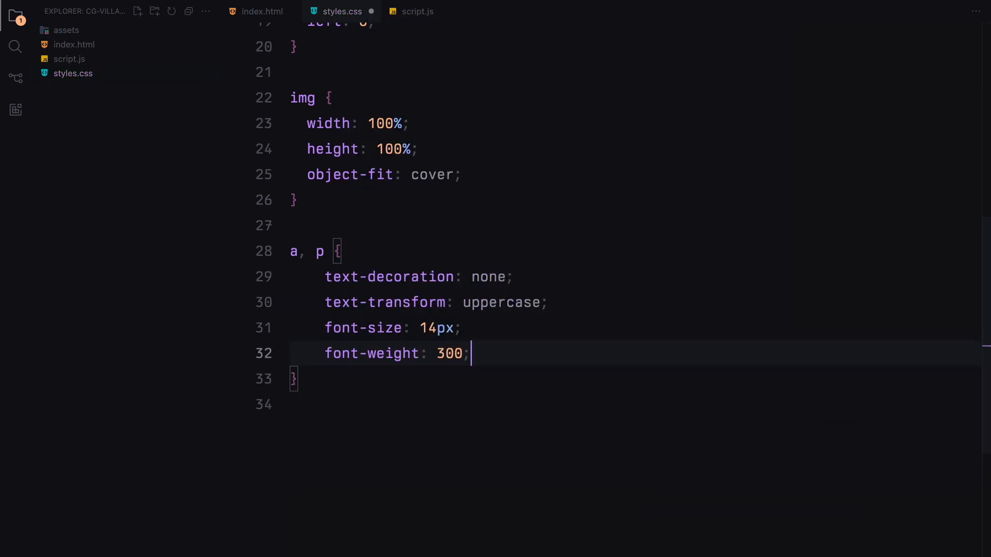
pyautogui.write('color: #fff;')
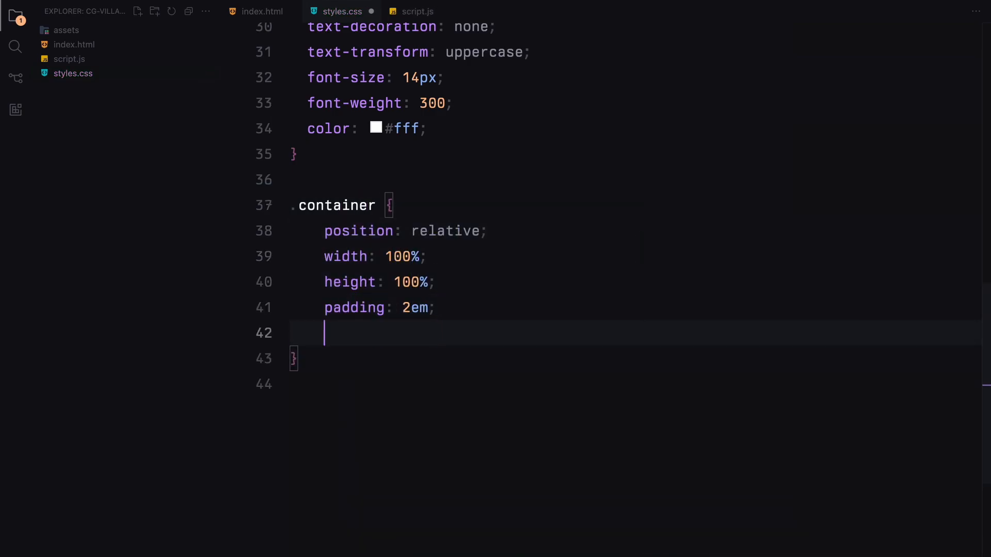
# Step: Finish the nav rule with difference blend mode, z-index 2 and flex display
pyautogui.write('mix-blend-mode: difference;')
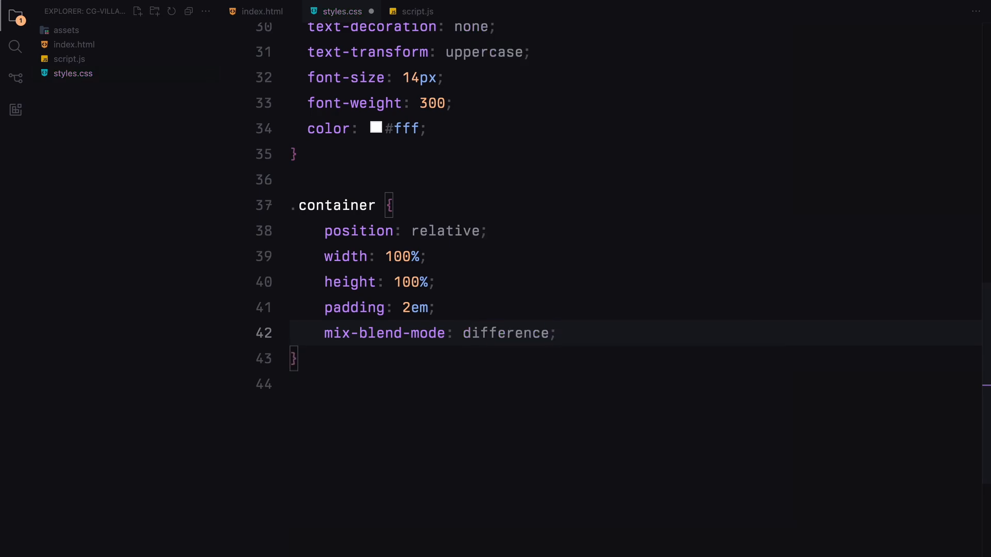
pyautogui.write('z-index: 2;')
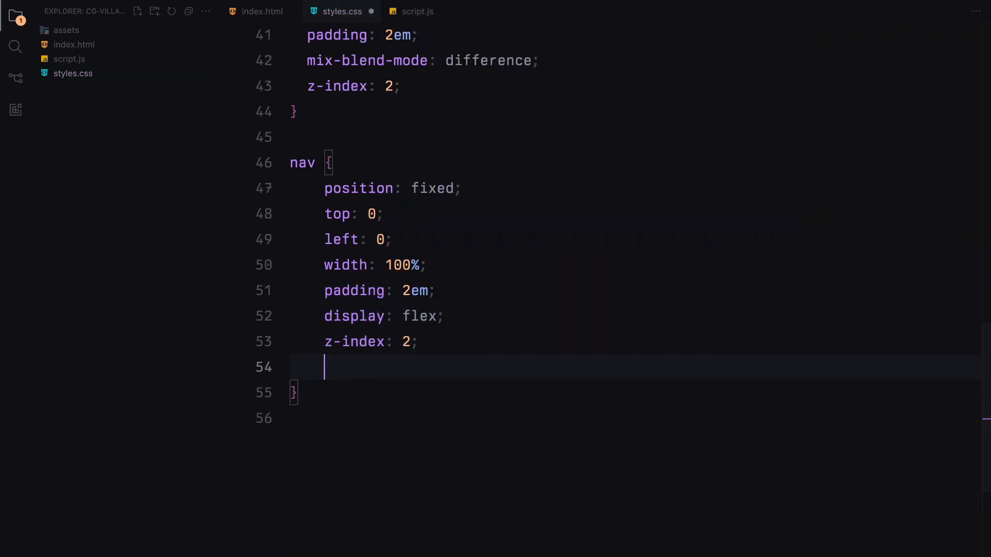
pyautogui.write('fle')
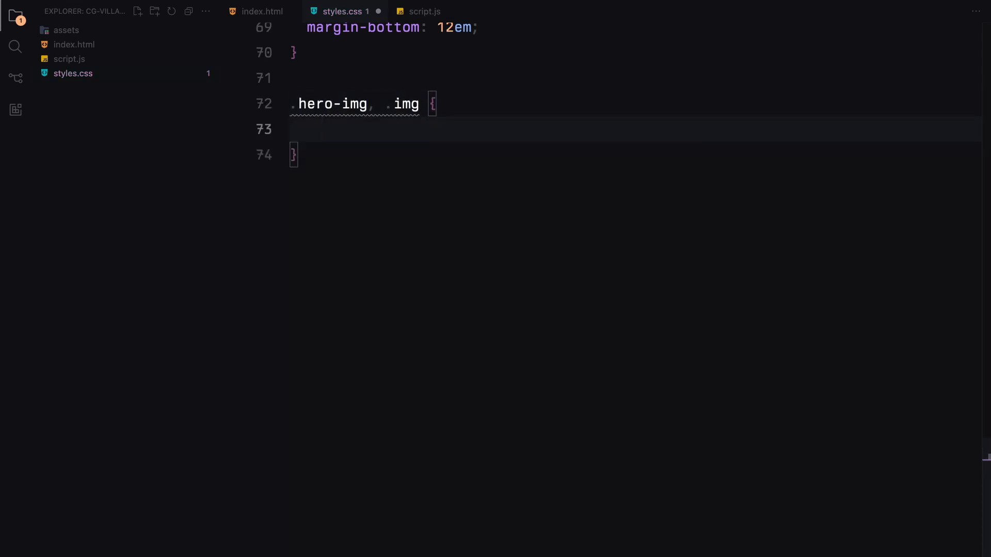
# Step: Add full-width hero-img/img rules and .copy margins with 2em bottom padding
pyautogui.write('width: 100%;')
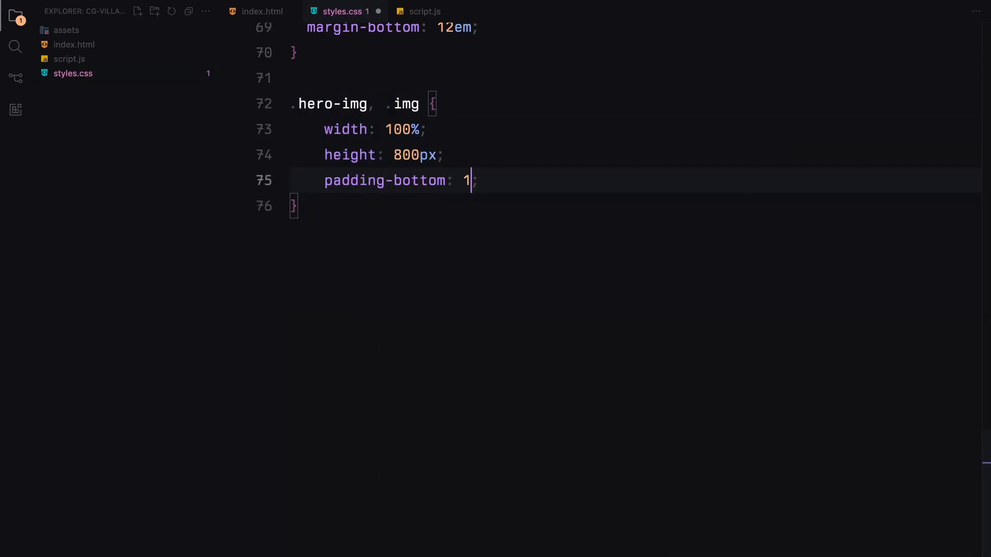
pyautogui.write('em;')
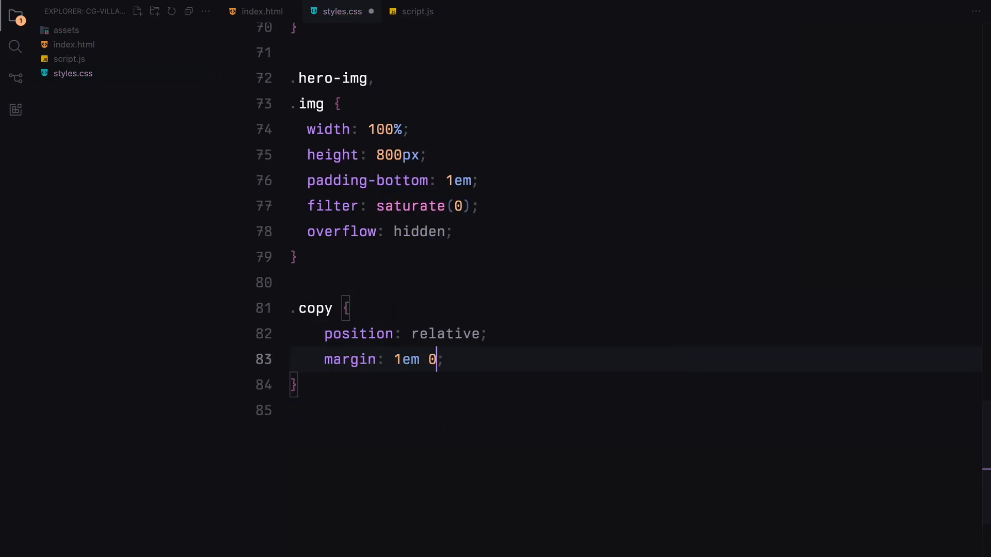
pyautogui.write('padding-bottom: 2em;')
pyautogui.write('margin-bottom: 2em;')
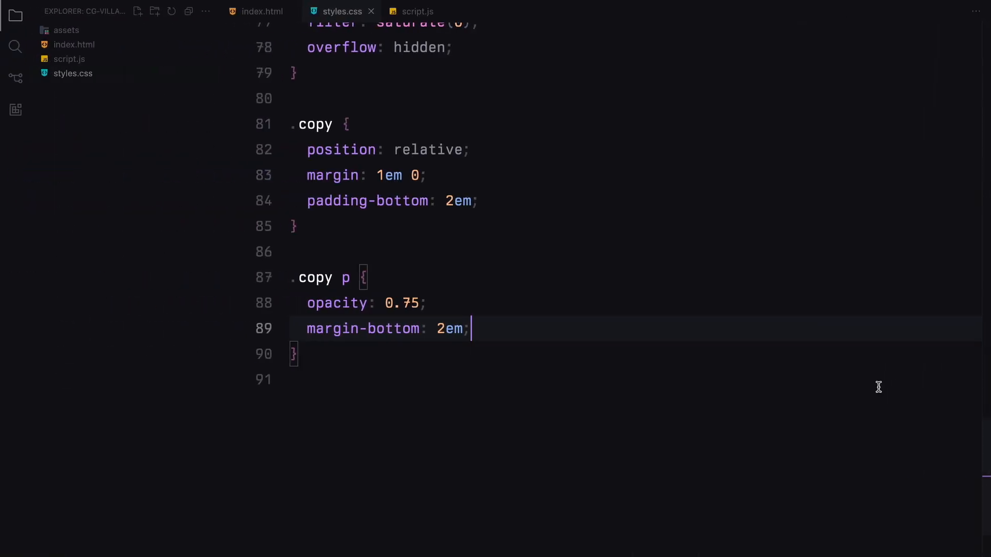
pyautogui.scroll(-3)
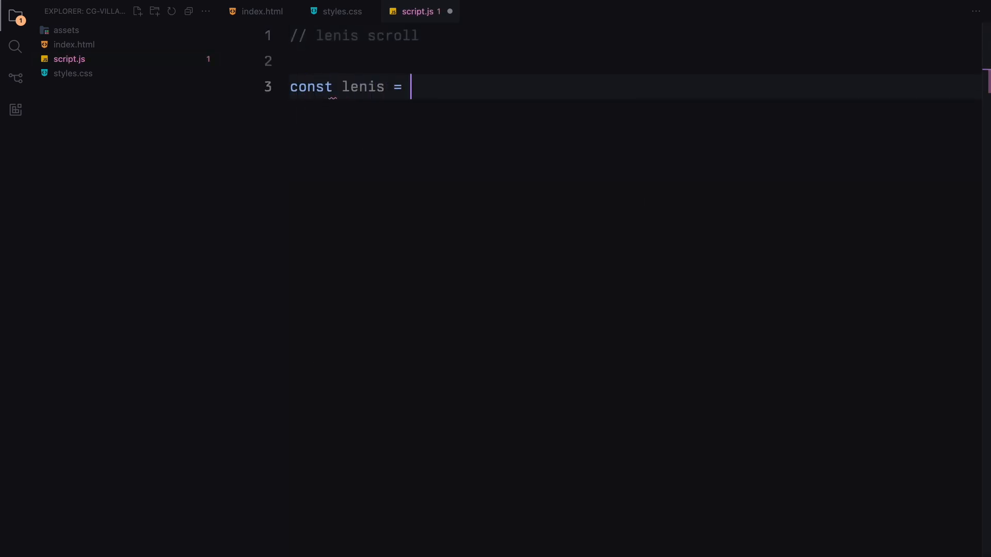
# Step: Create the Lenis instance with a raf(time) requestAnimationFrame loop, then a // canvas trail comment
pyautogui.write('new Lenis();')
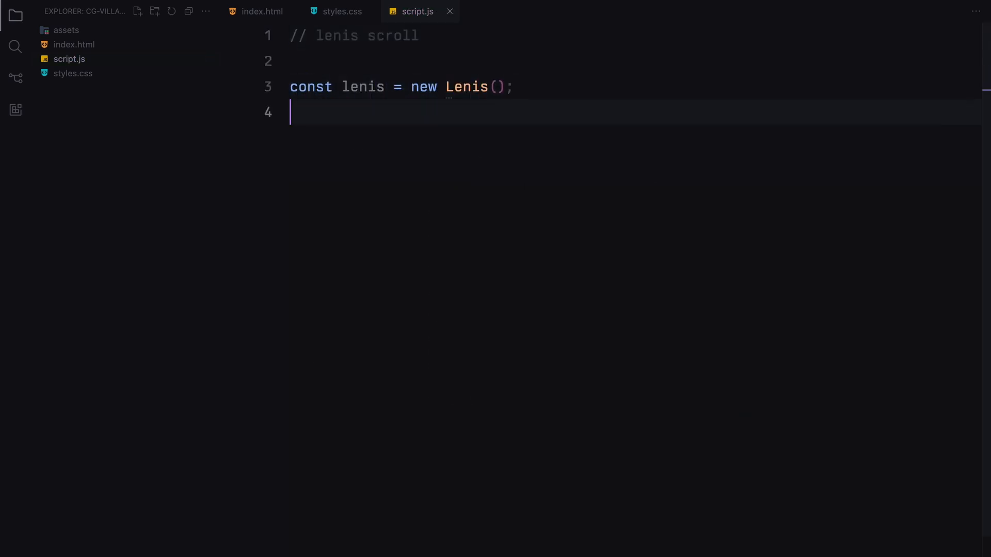
pyautogui.write('function raf(time) {')
pyautogui.write('lenis.')
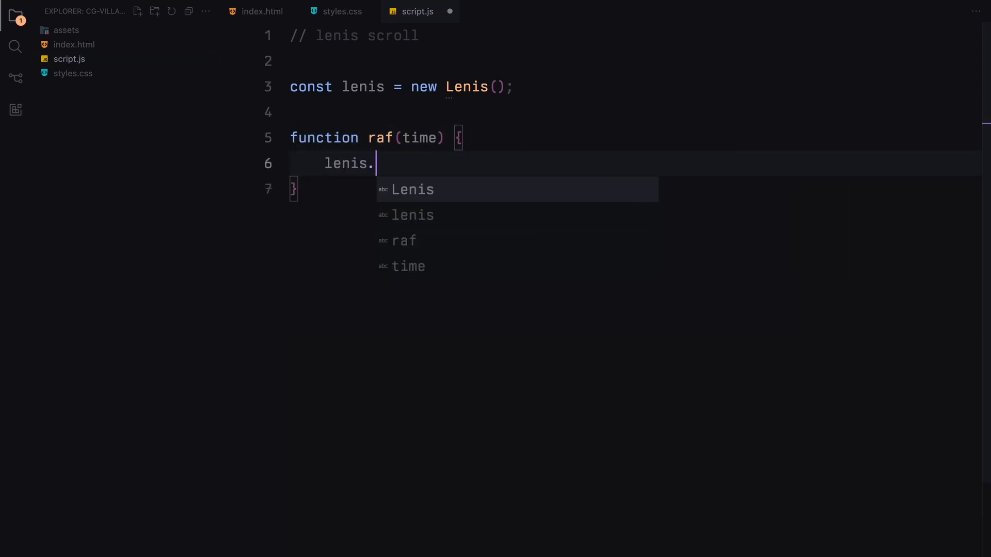
pyautogui.write('raf(time);')
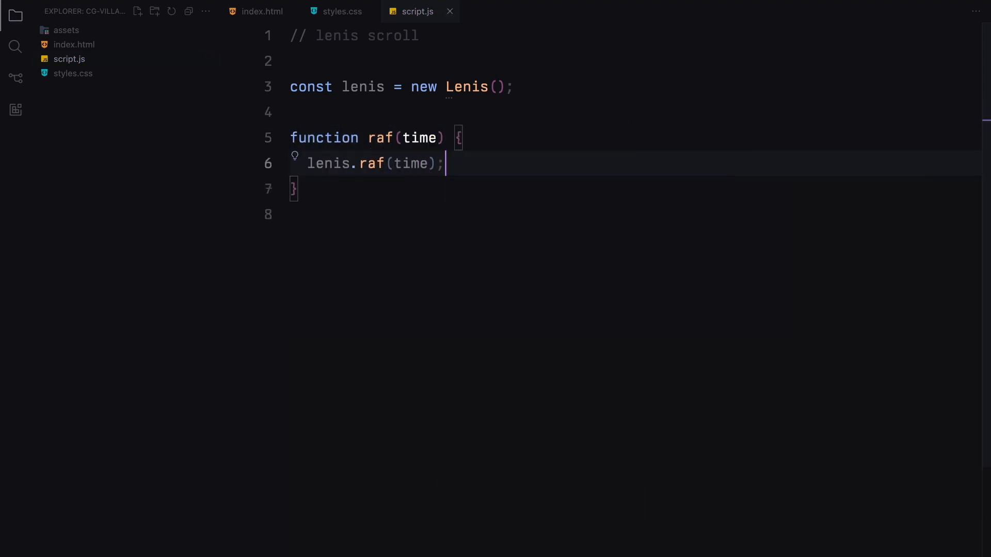
pyautogui.write('requestAnimationFrame(raf);')
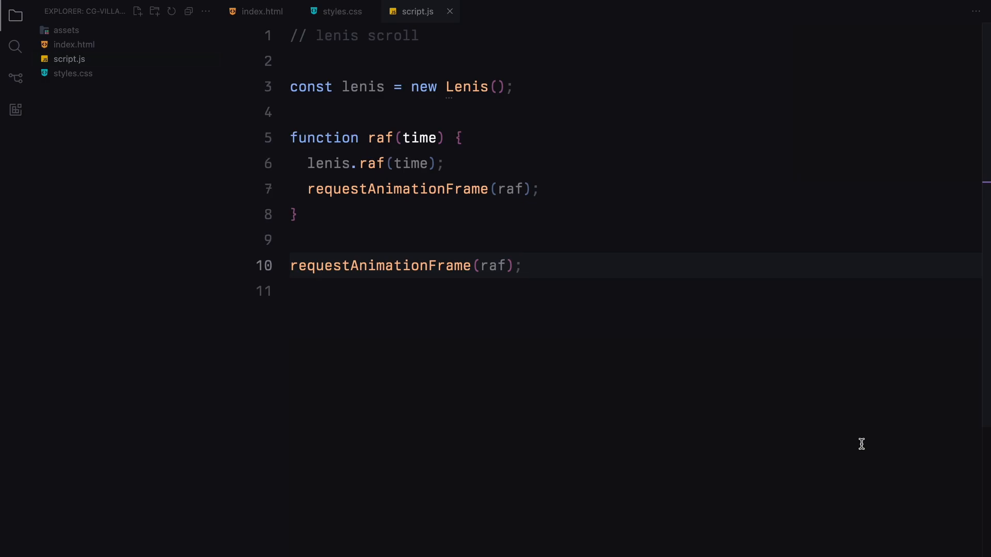
pyautogui.write('// canvas trail')
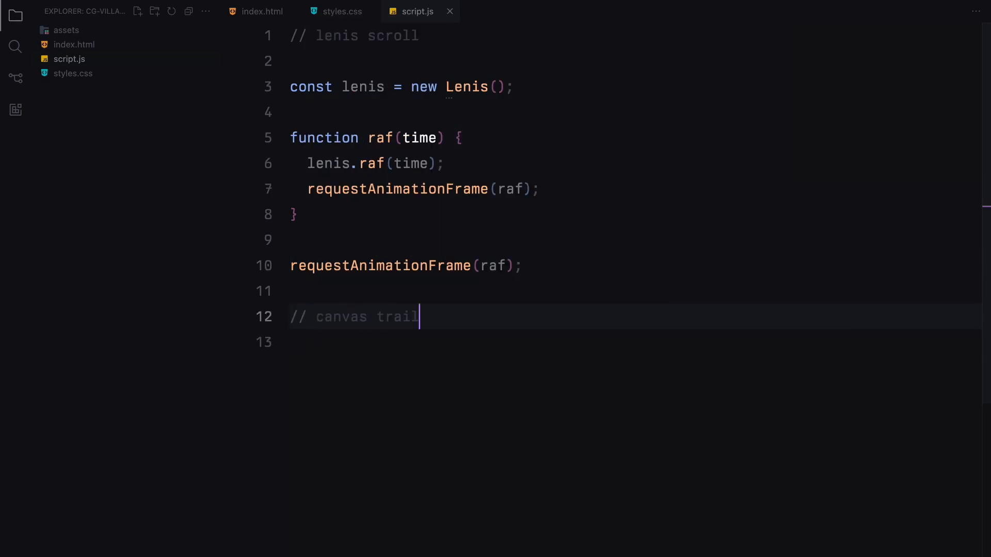
# Step: Create a canvas element and append it to document.body
pyautogui.write('const c')
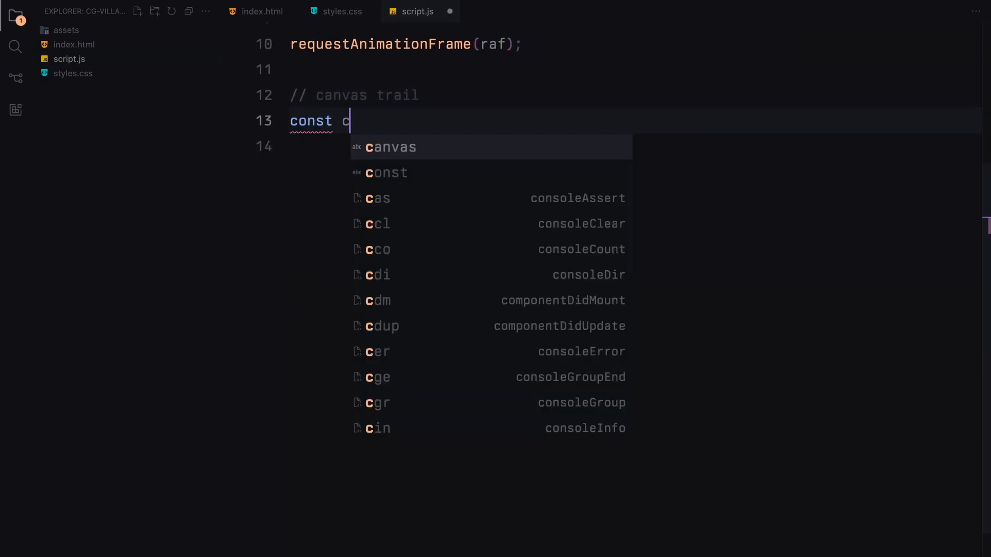
pyautogui.write('anvas = document.createElement("canvas");')
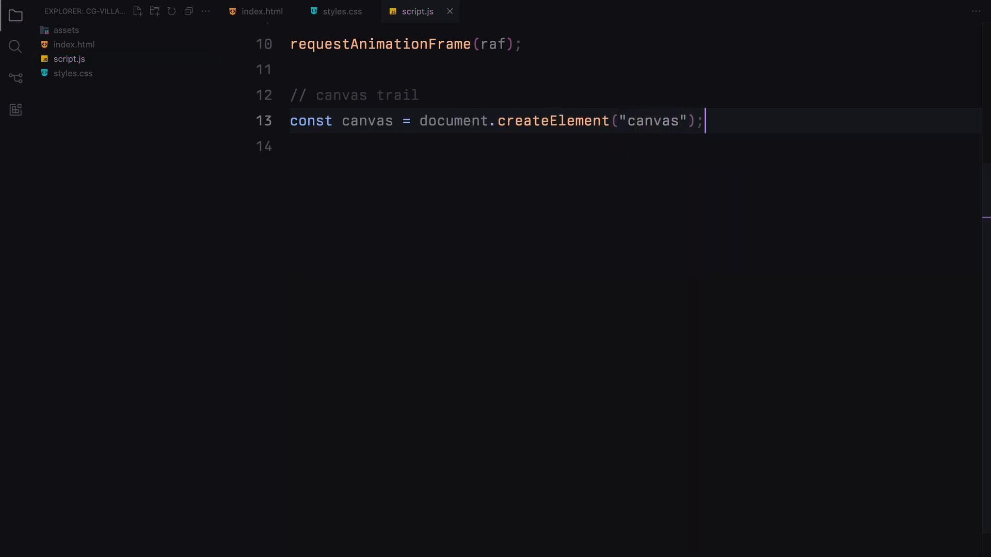
pyautogui.write('document.bod')
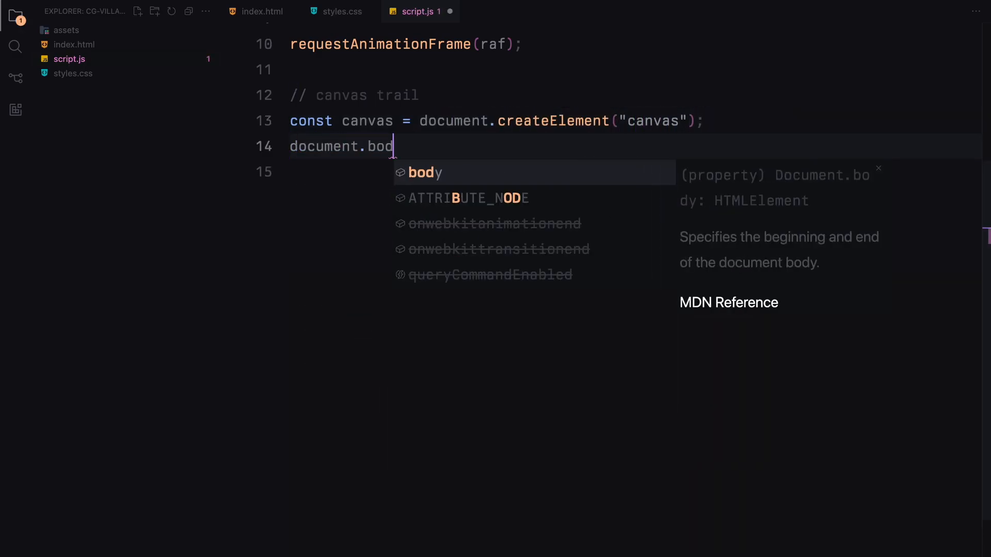
pyautogui.write('y.appendChild(canvas)')
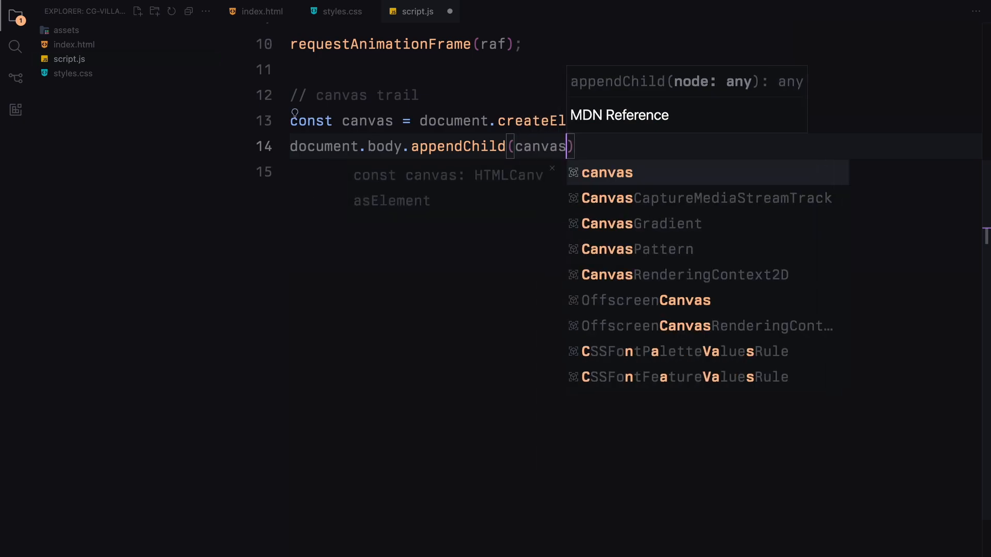
# Step: Store the canvas's 2d context in const ctx
pyautogui.write('const c')
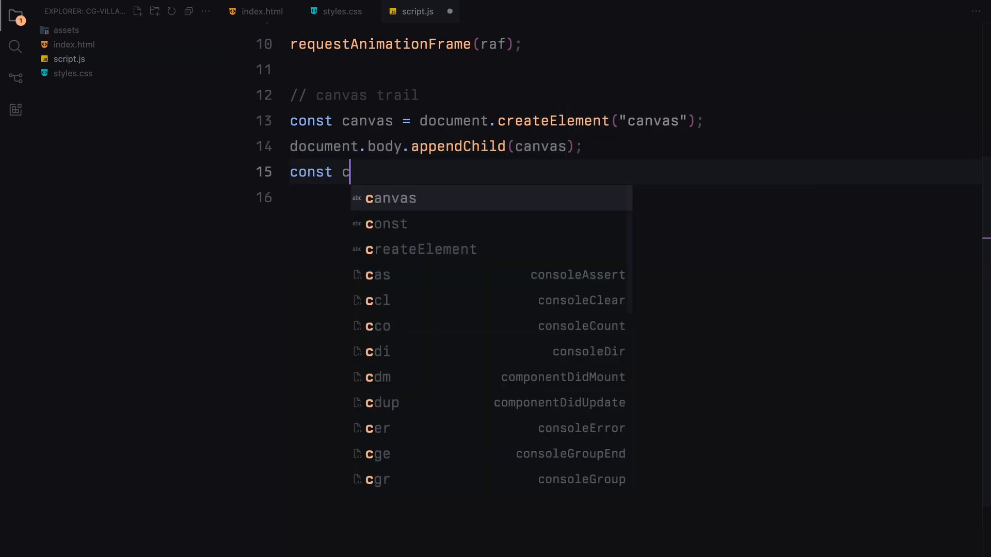
pyautogui.write('tx = canvas')
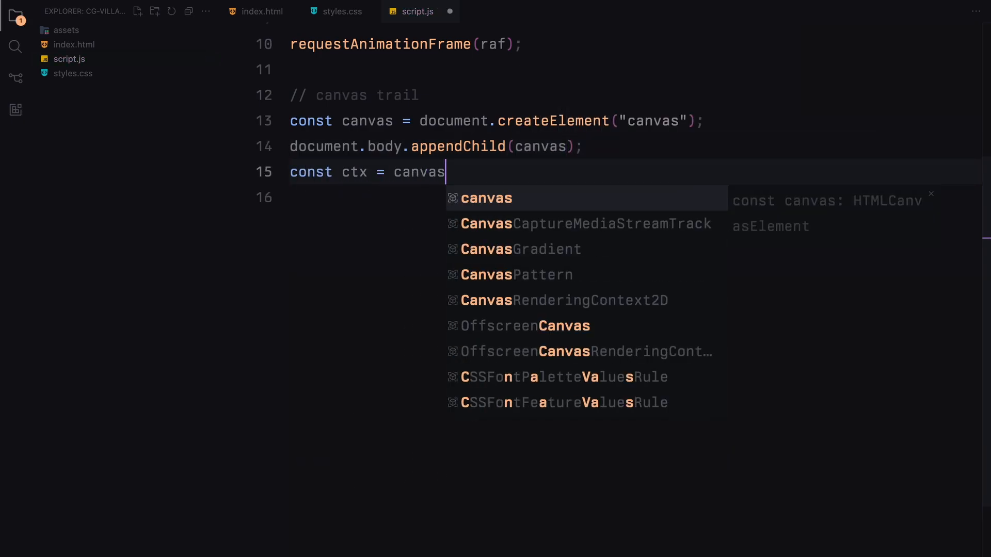
pyautogui.write('.getContext(')
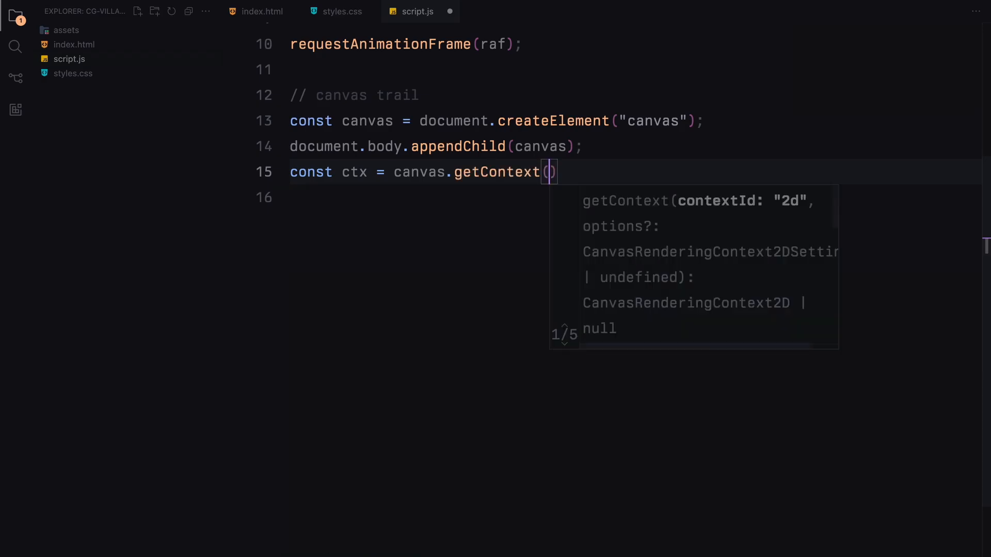
pyautogui.write('"2d");')
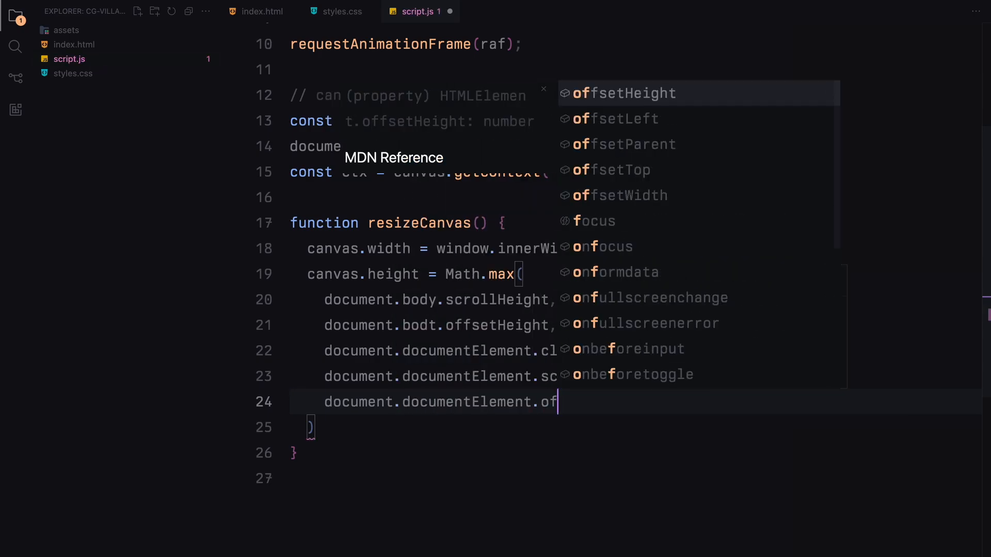
# Step: Call resizeCanvas() once and begin a let declaration for the mouse state
pyautogui.write('resizeCanvas();')
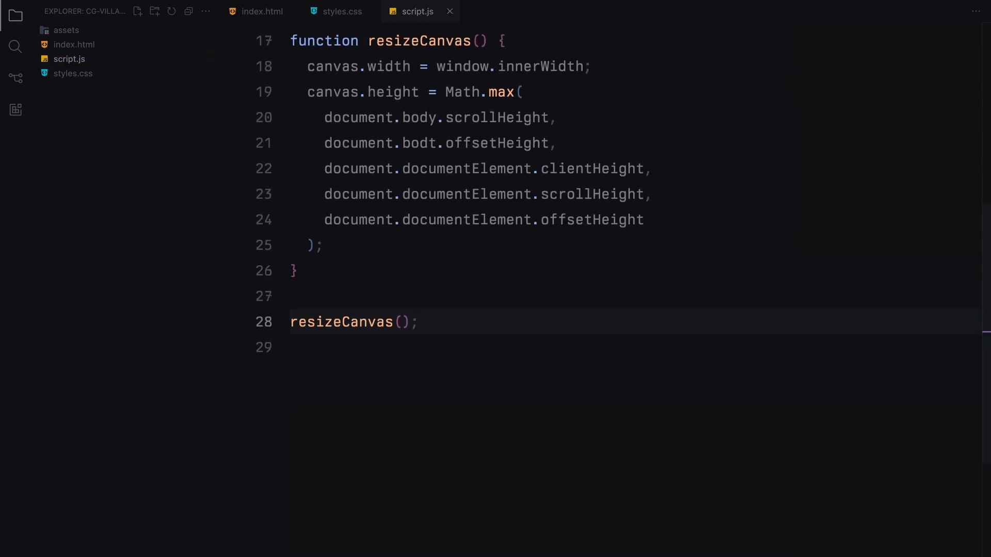
pyautogui.write('let')
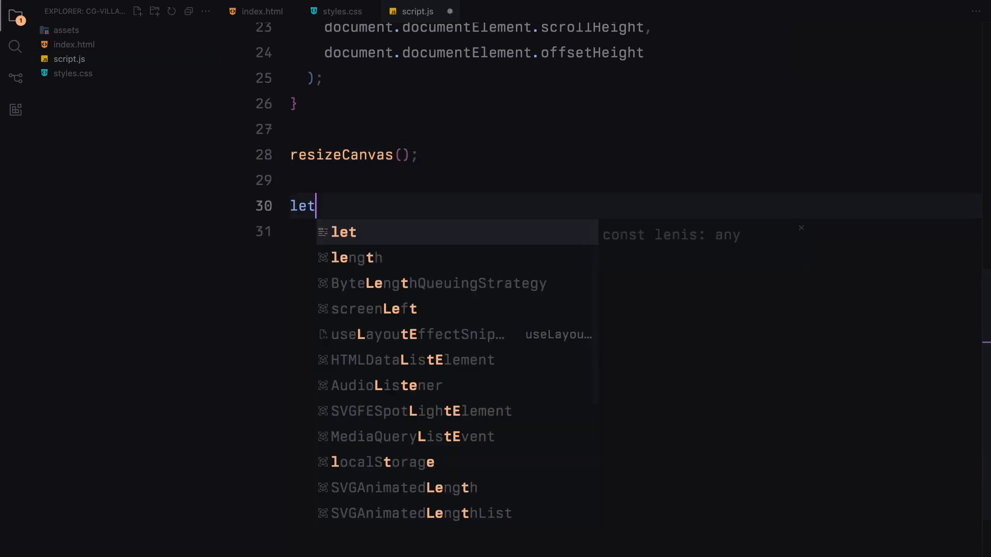
# Step: Declare xMousePos, yMousePos, lastScrolledLeft and lastScrolledTop as 0
pyautogui.write('xMousePos = 0;')
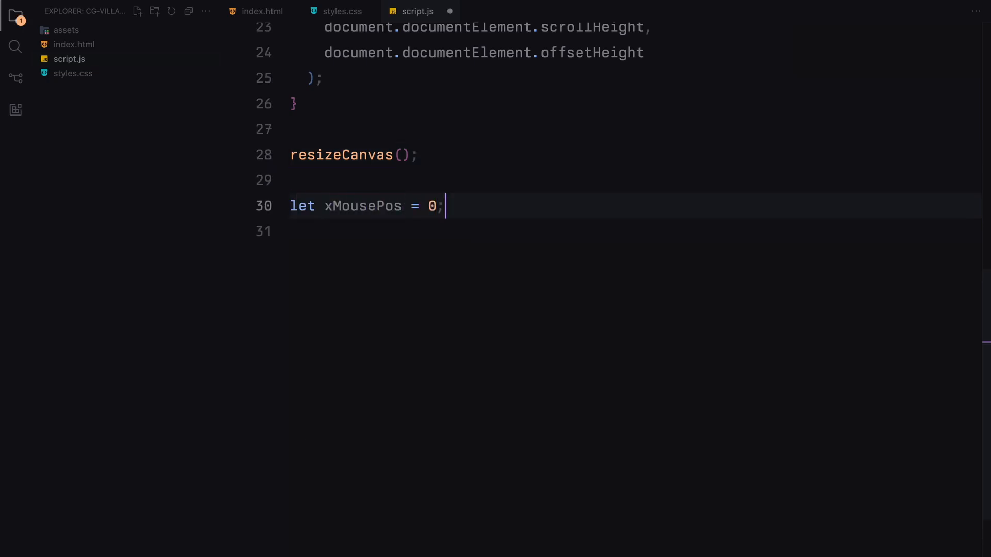
pyautogui.write('let yMousePos = 0')
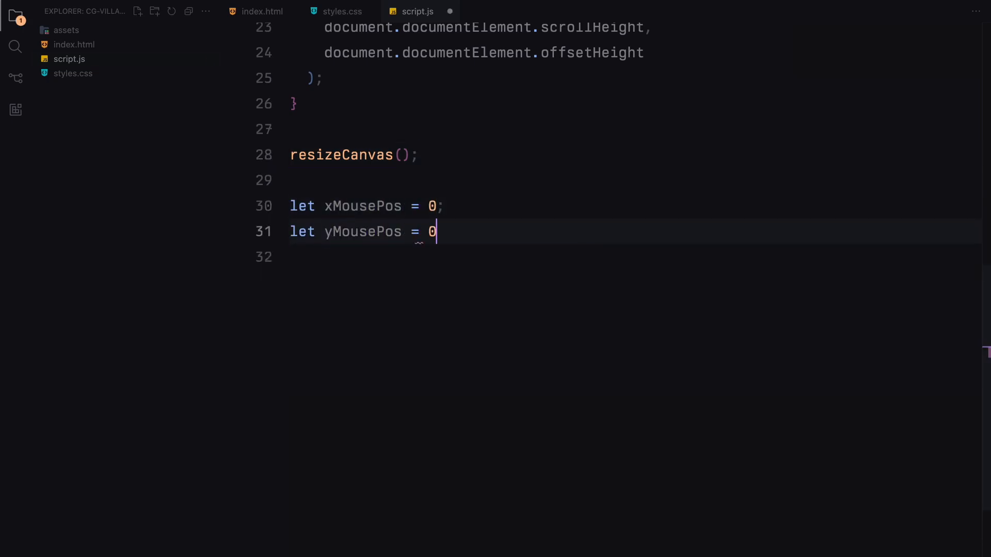
pyautogui.write(';')
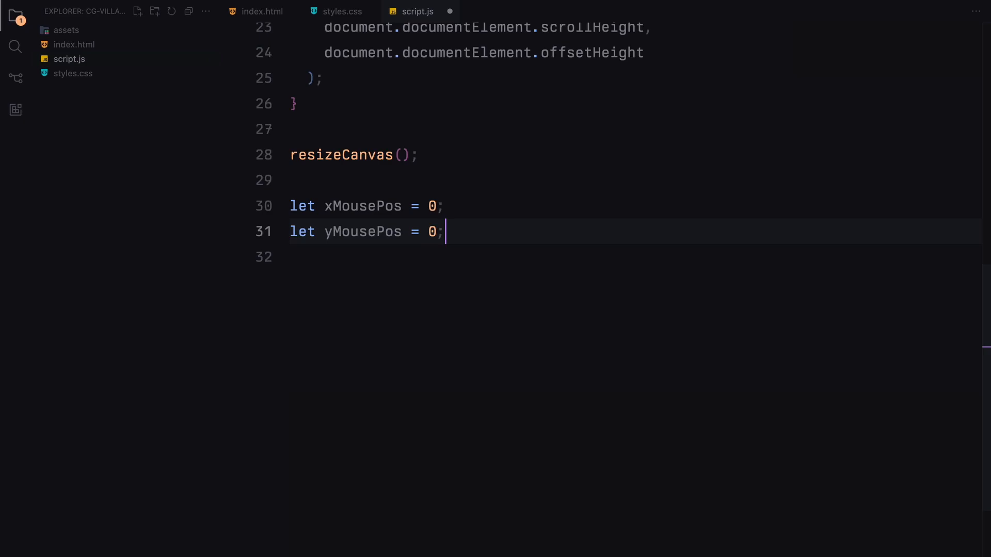
pyautogui.write('let')
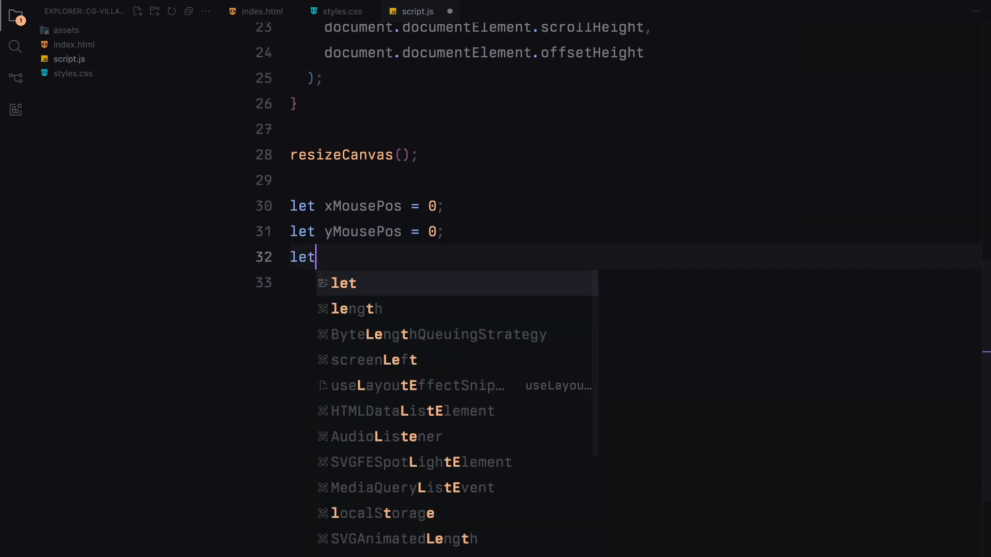
pyautogui.write('lastScrolledLeft = 0;')
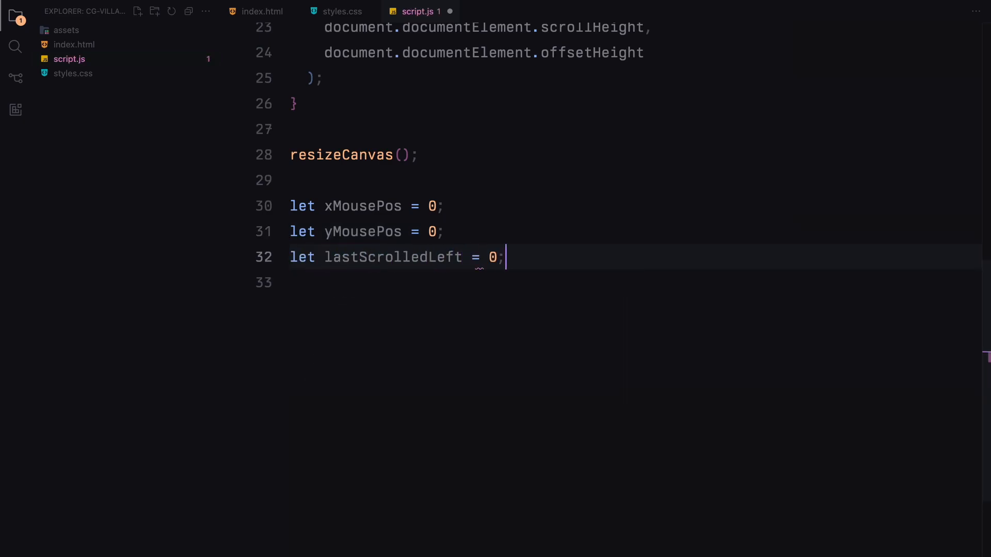
pyautogui.write('let lastScrolle')
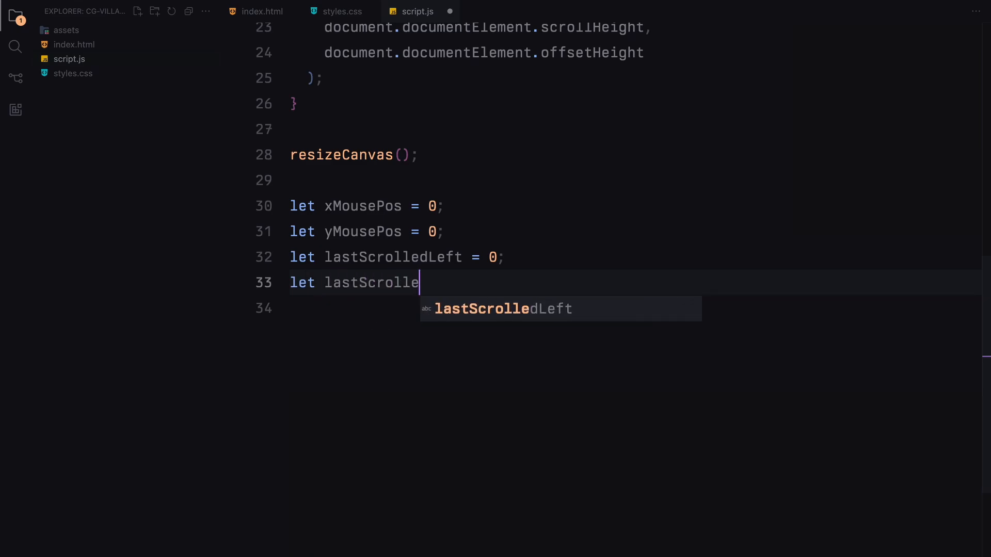
pyautogui.write('dTop = 0;')
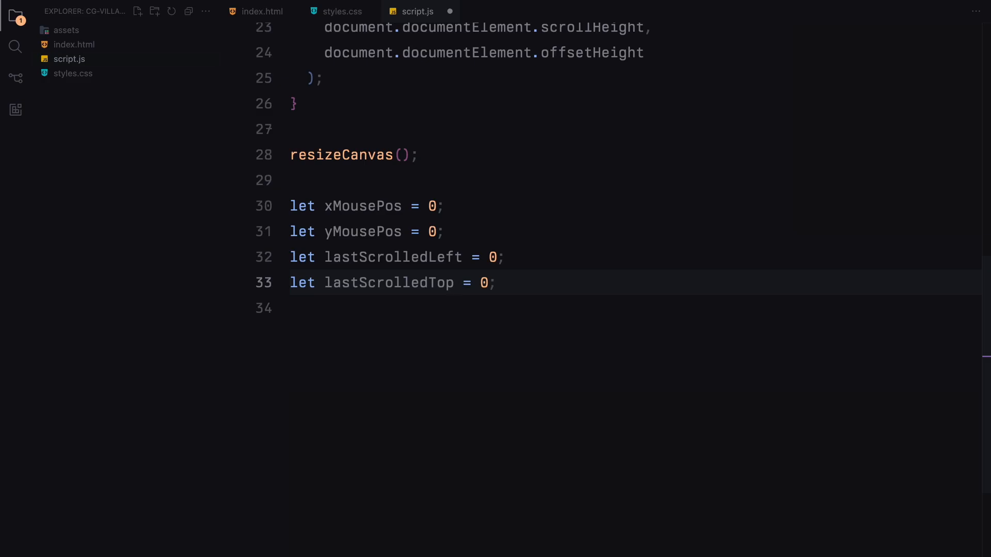
# Step: Declare lastX and lastY as null and hasMouseMoved as false
pyautogui.write('let last')
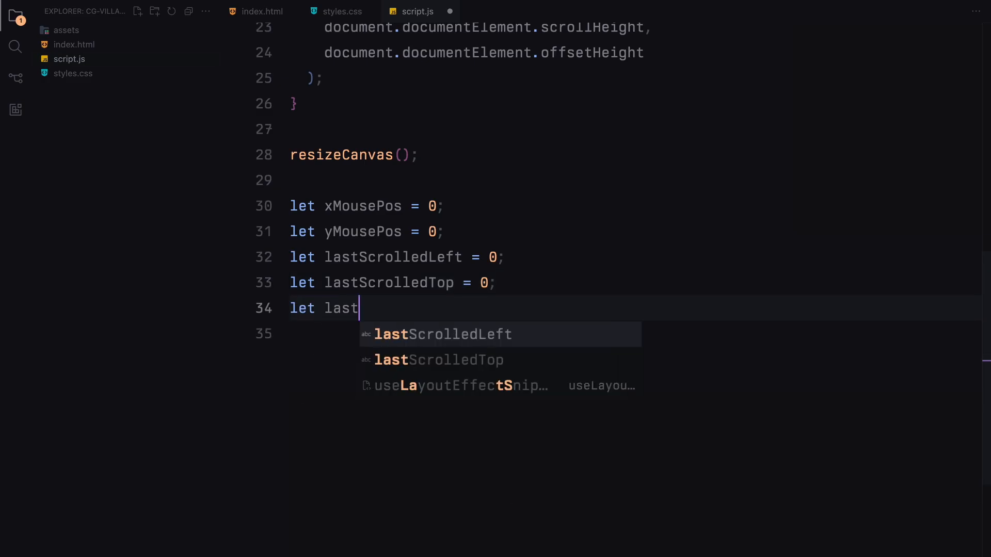
pyautogui.write('X = nul')
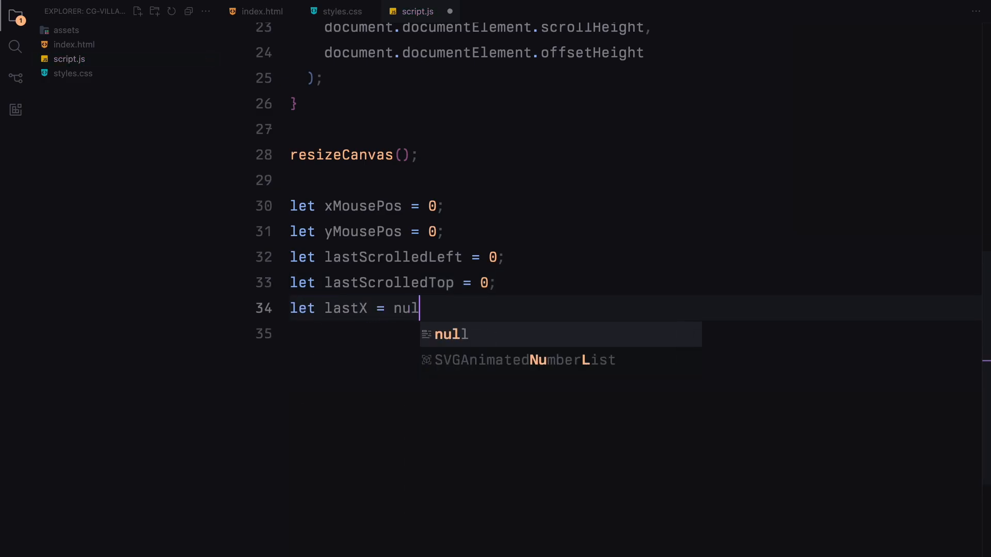
pyautogui.write('l;')
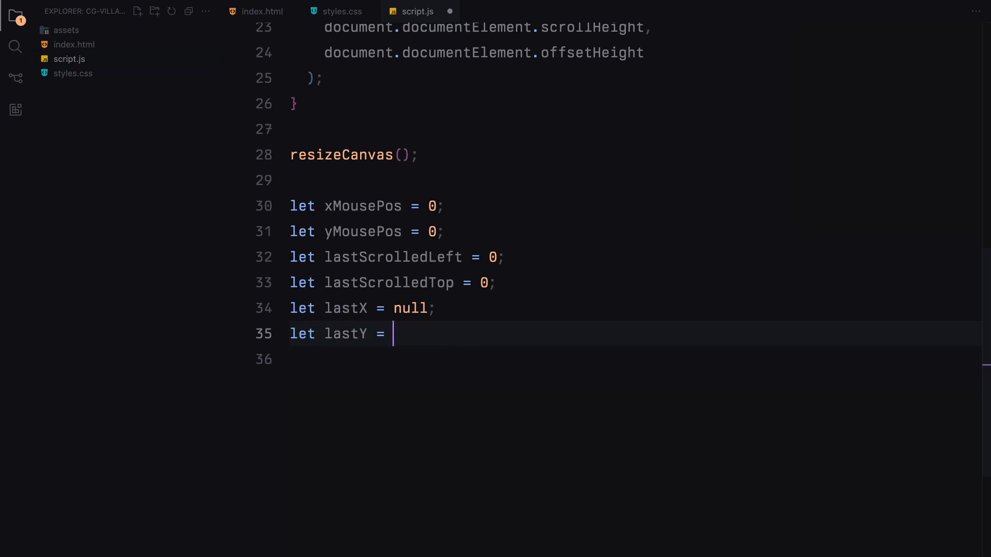
pyautogui.write('null;')
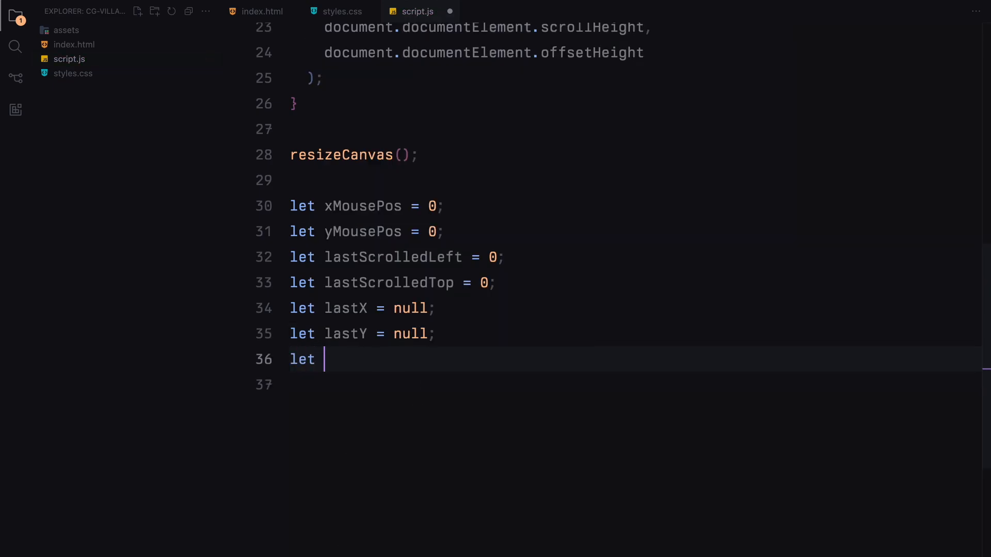
pyautogui.write('hasMouseMoved =')
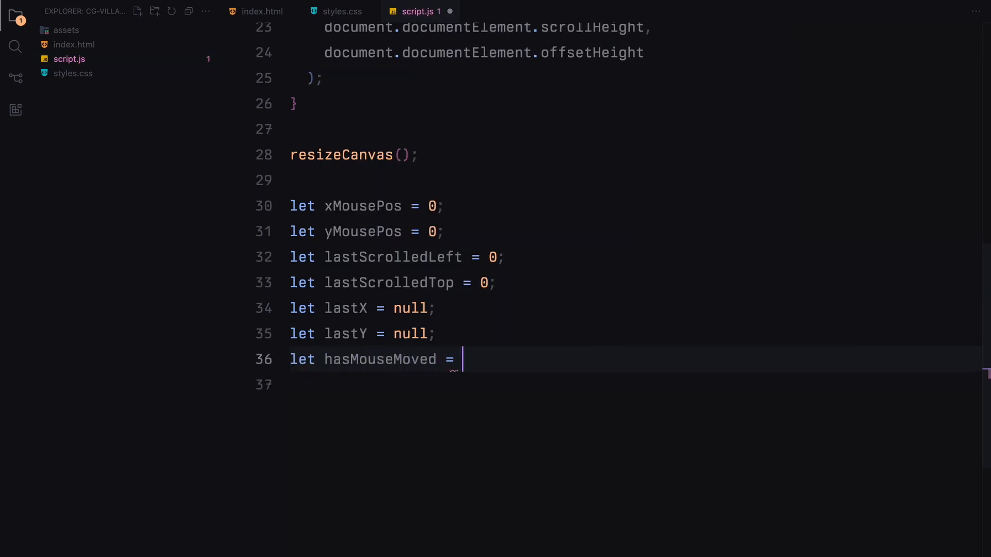
pyautogui.write('false;')
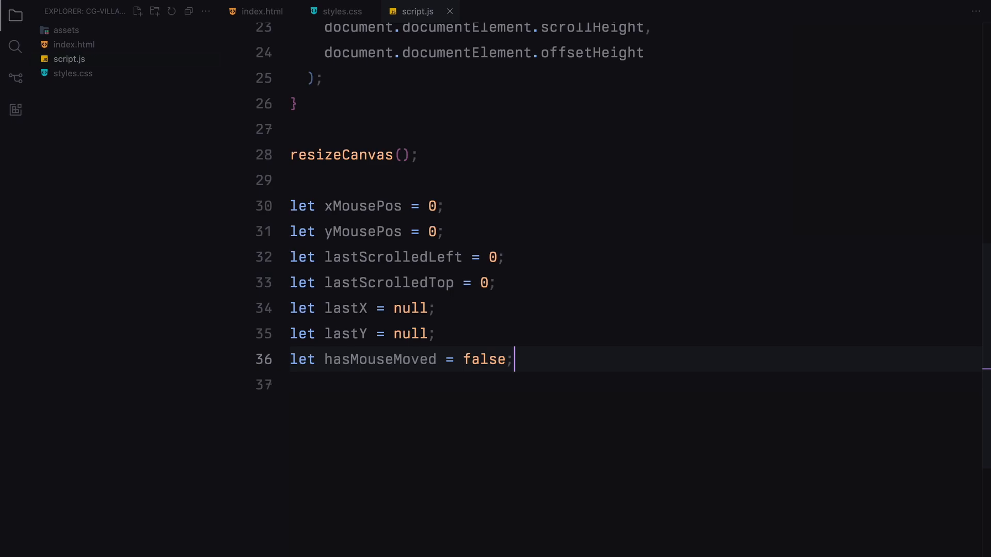
# Step: Set ctx line width 24, translucent rgba white stroke, round line caps and blur(12px) filter
pyautogui.write('ctx.strokeStyle =')
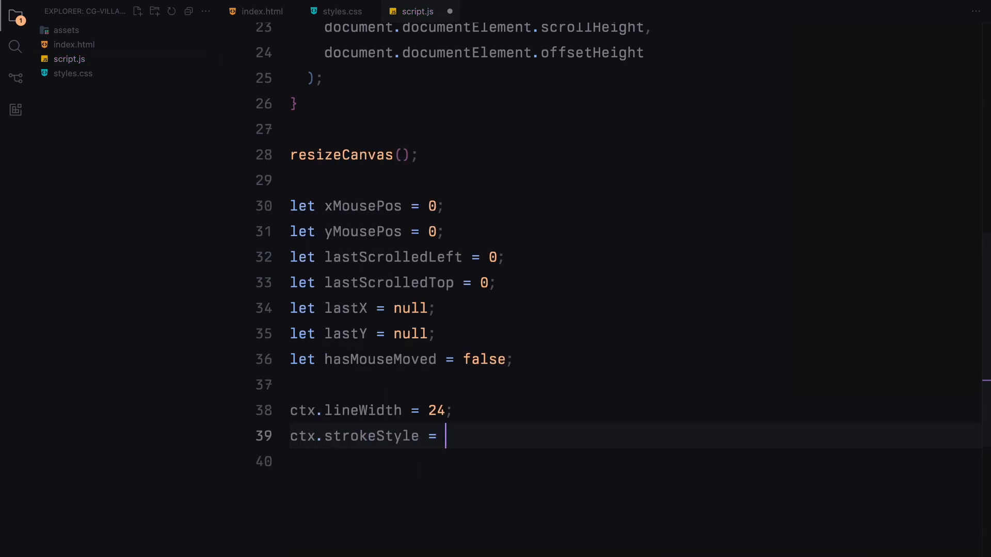
pyautogui.write('"rgba(25)"')
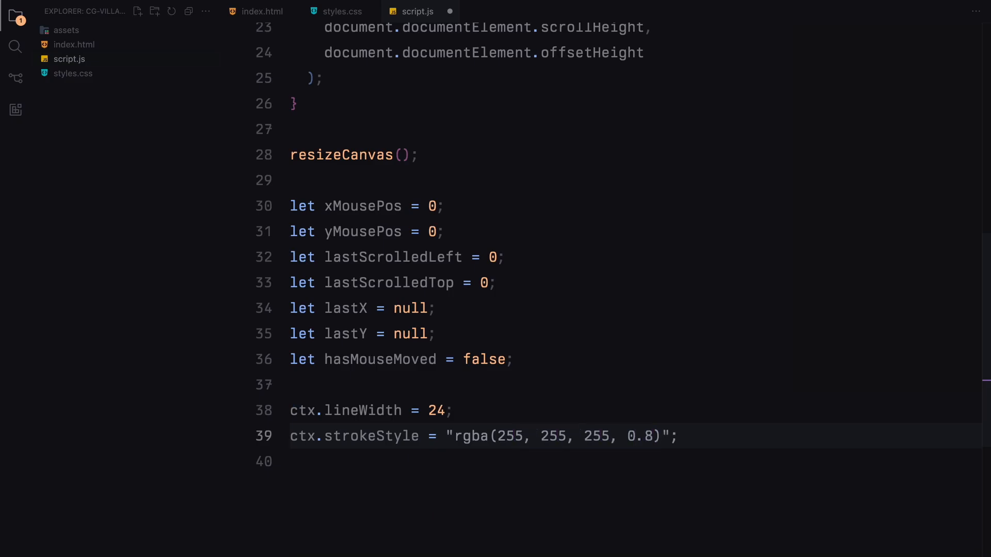
pyautogui.write('ctx.lineCap = "')
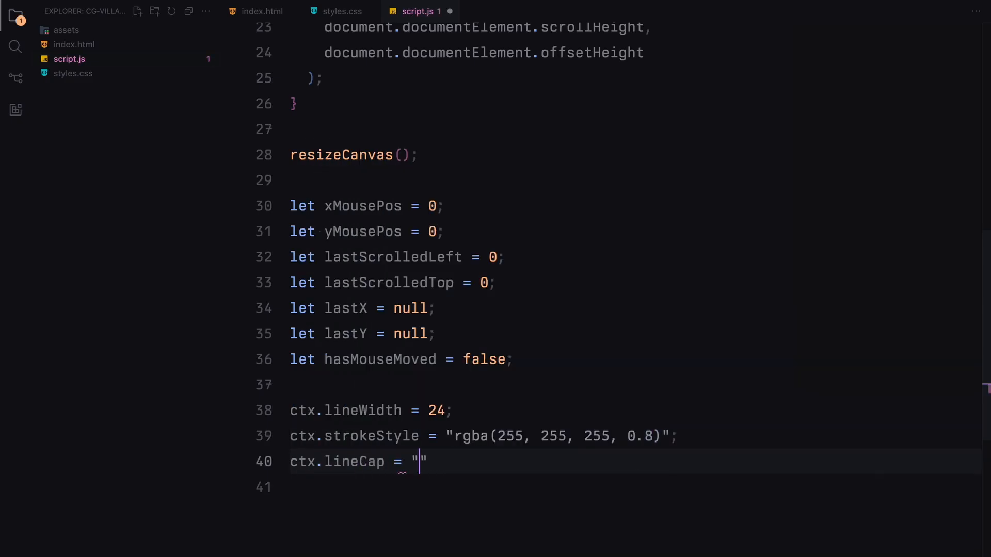
pyautogui.write('ctx.filter = ""')
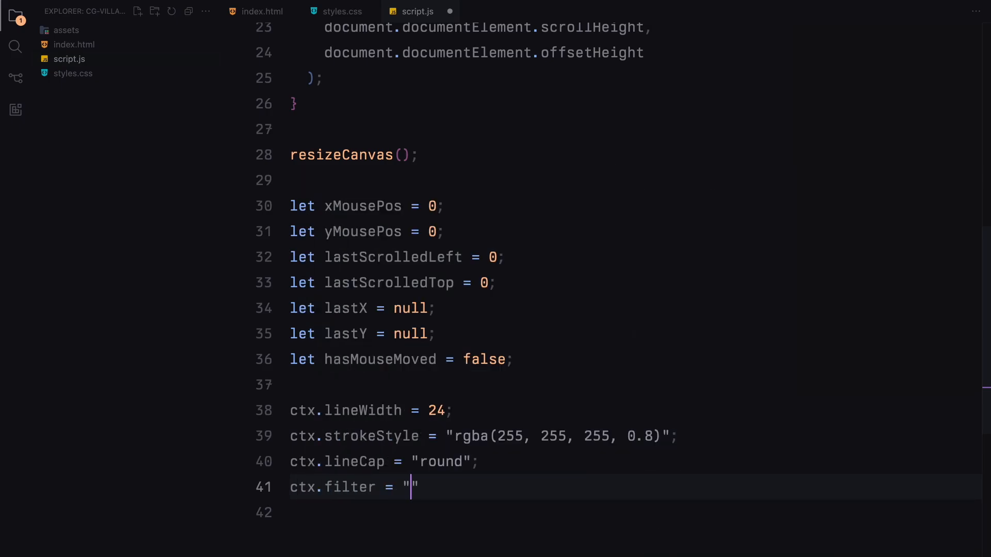
pyautogui.write('blur(12px)')
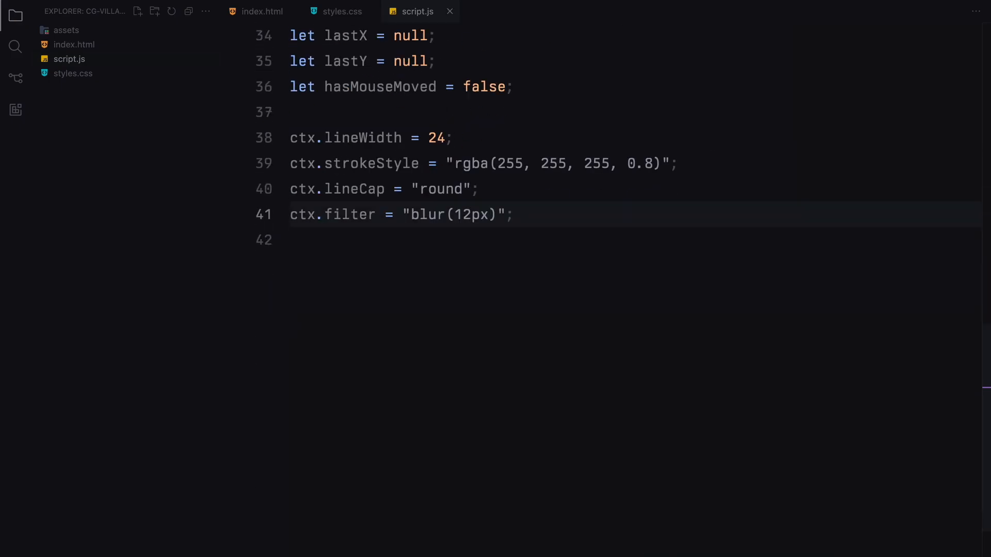
pyautogui.write('function d')
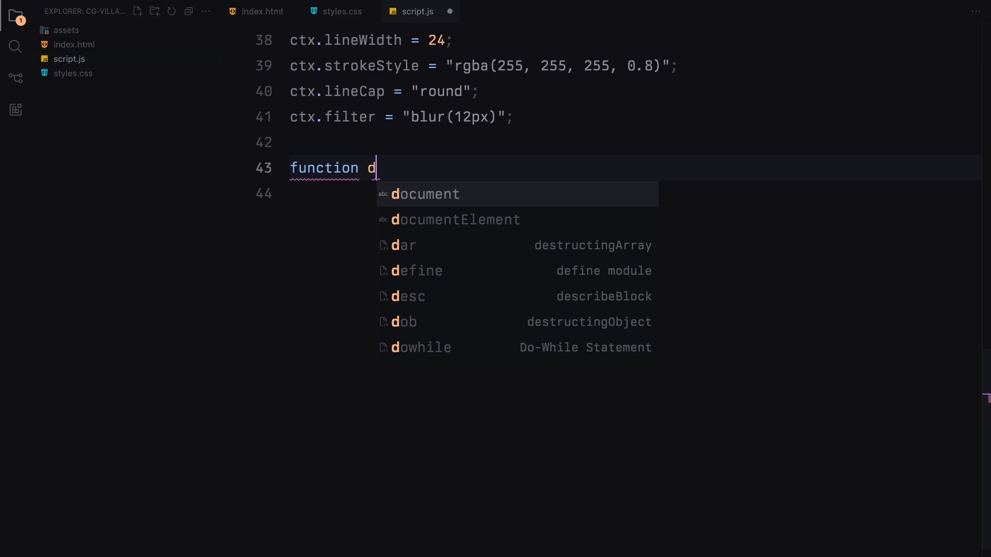
# Step: Write drawLine(newX, newY): null-check lastX/lastY, moveTo, lineTo, stroke, then store newX/newY as lastX/lastY
pyautogui.write('rawLine(newX, newY) {')
pyautogui.click(634, 193)
pyautogui.write('if (lastX !== nu')
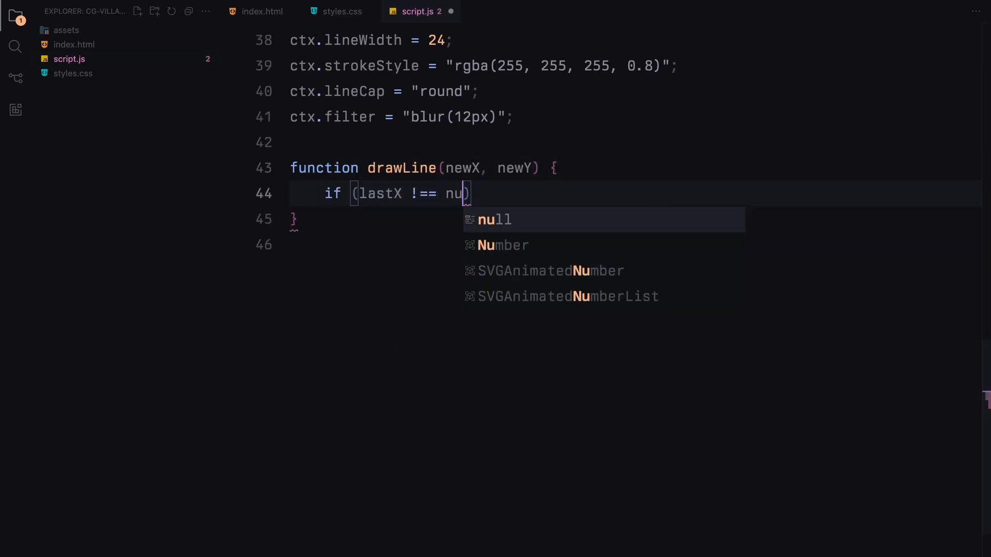
pyautogui.write('ll && lastY !== null')
pyautogui.write('ctx.beginPath();')
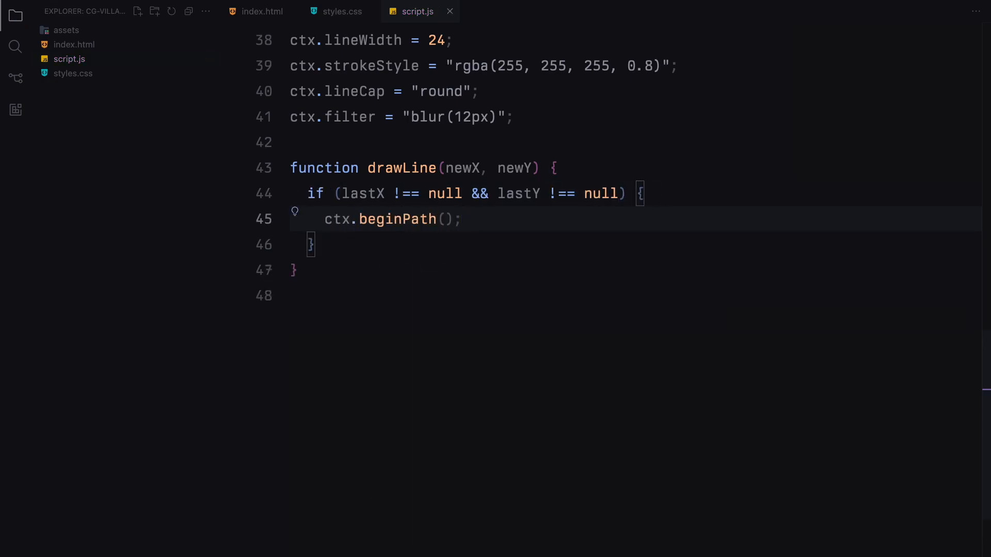
pyautogui.write('ctx.moveTo(lastX, lastY);')
pyautogui.write('ctx.lineTo(newX, newY);')
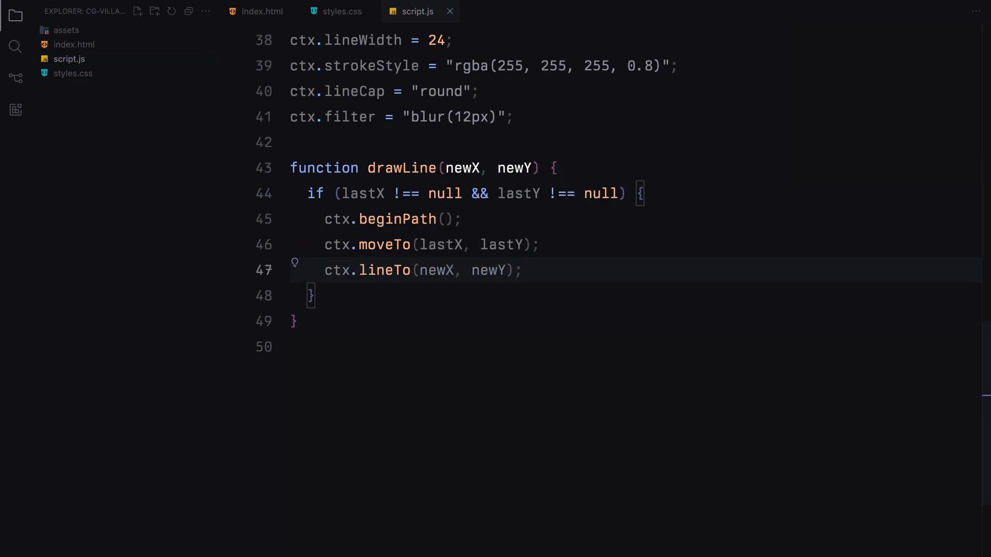
pyautogui.write('ctx.stroke();')
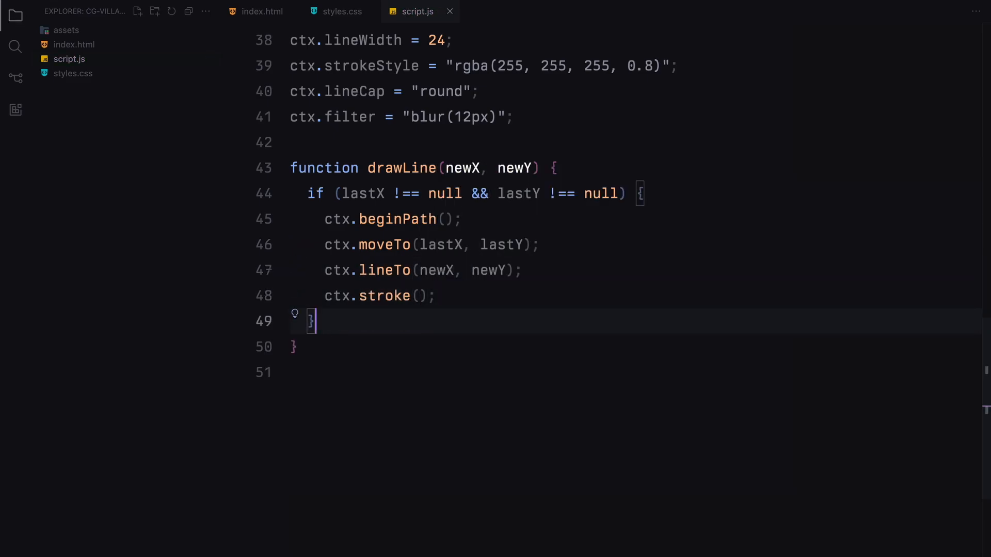
pyautogui.write('lastX = newX;')
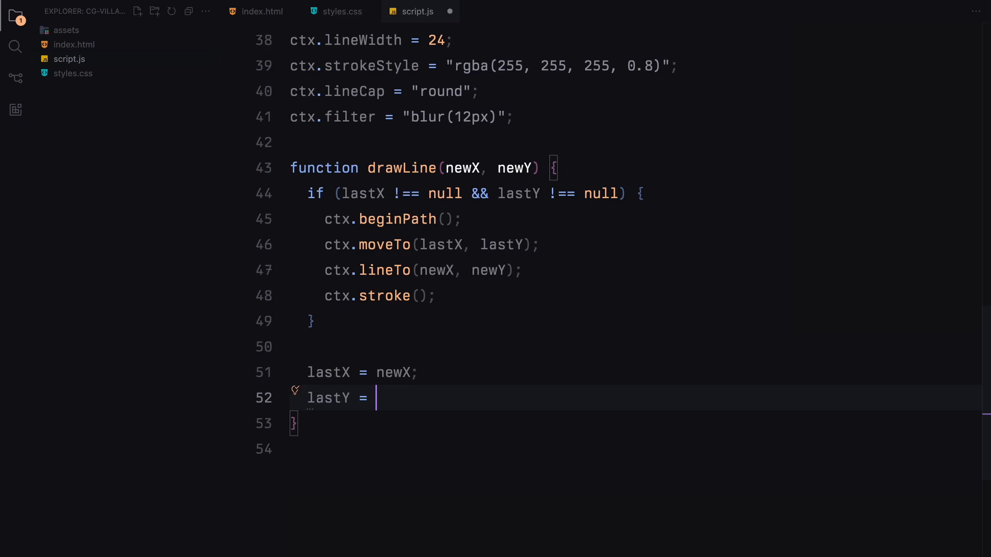
pyautogui.write('newY;')
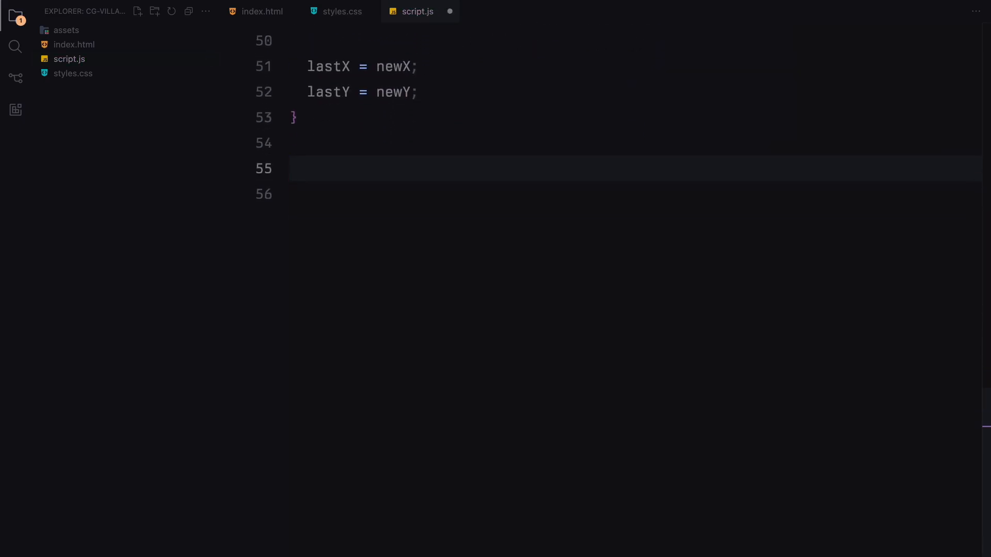
# Step: Add a document mousemove listener that seeds lastX/lastY from event.pageX/pageY and sets hasMouseMoved true on first move
pyautogui.write('document.addEventListener')
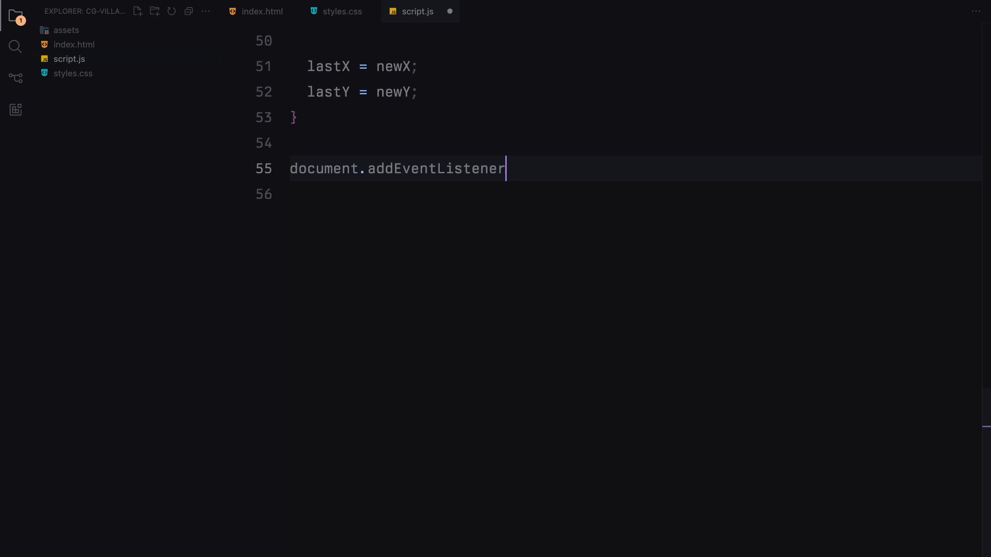
pyautogui.write('("mousemove")')
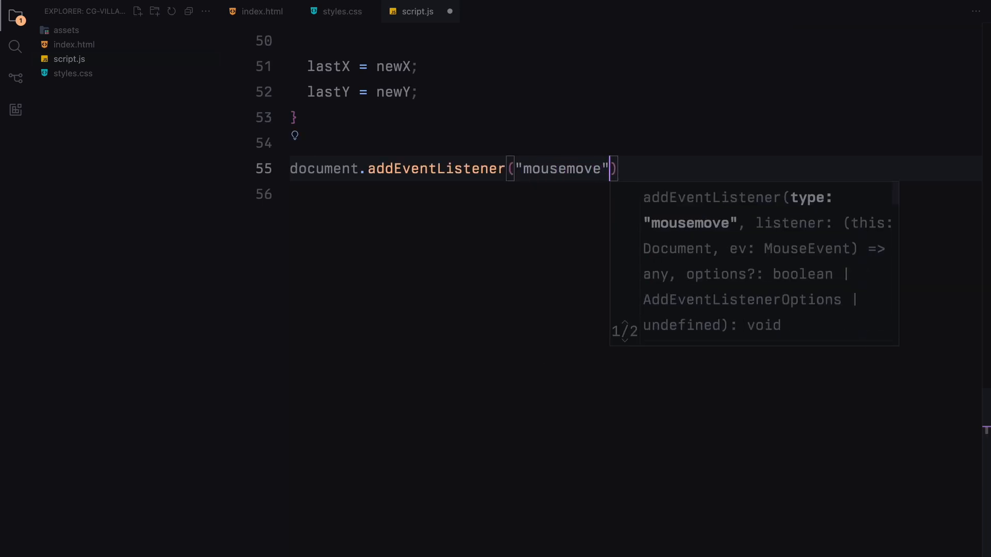
pyautogui.write(', function(event')
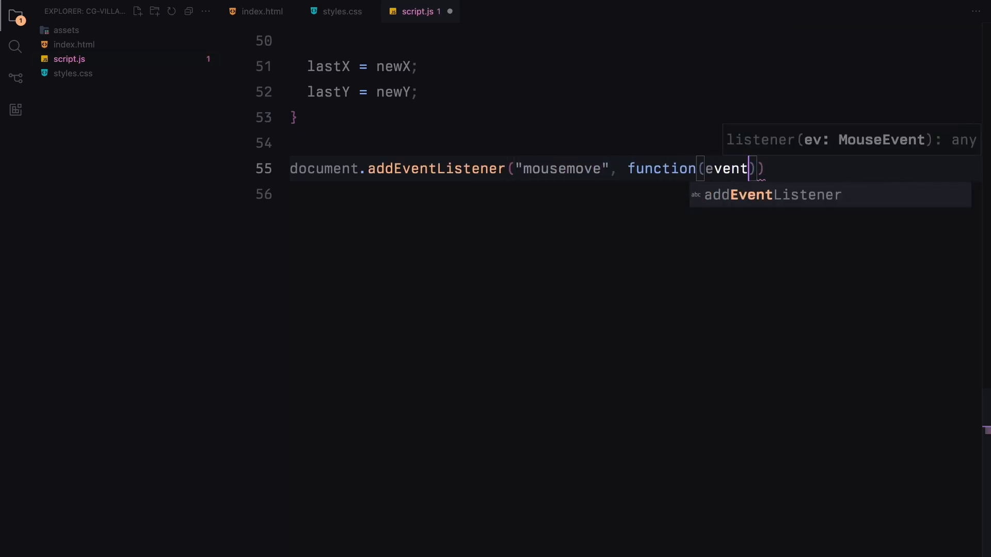
pyautogui.write('{')
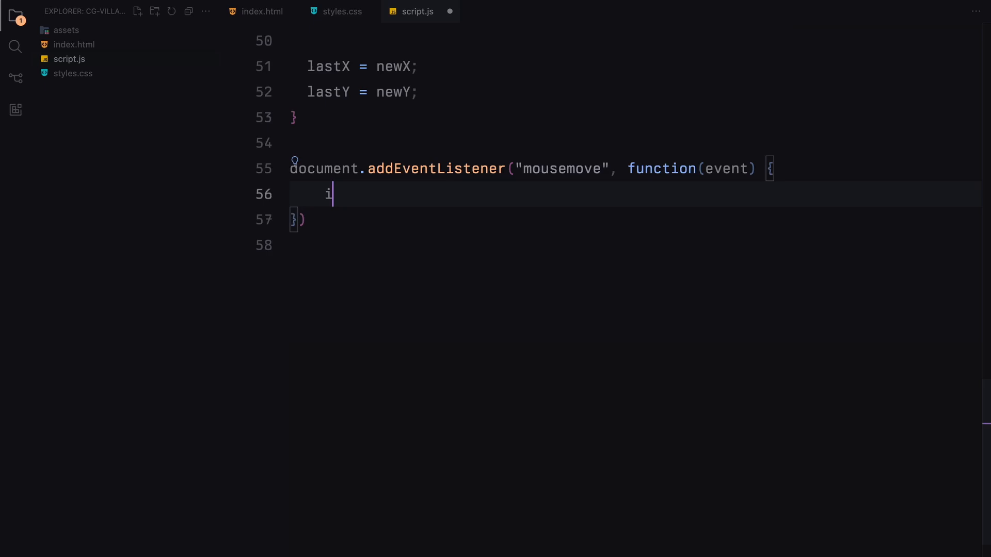
pyautogui.write('f (!hasMouseMoved) {')
pyautogui.write('lastX = e')
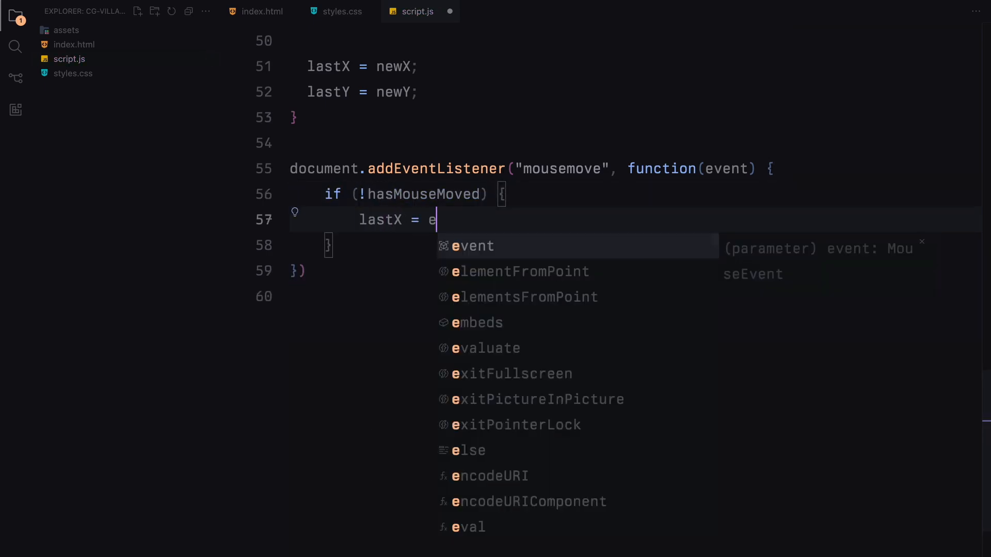
pyautogui.write('vent.pageX;')
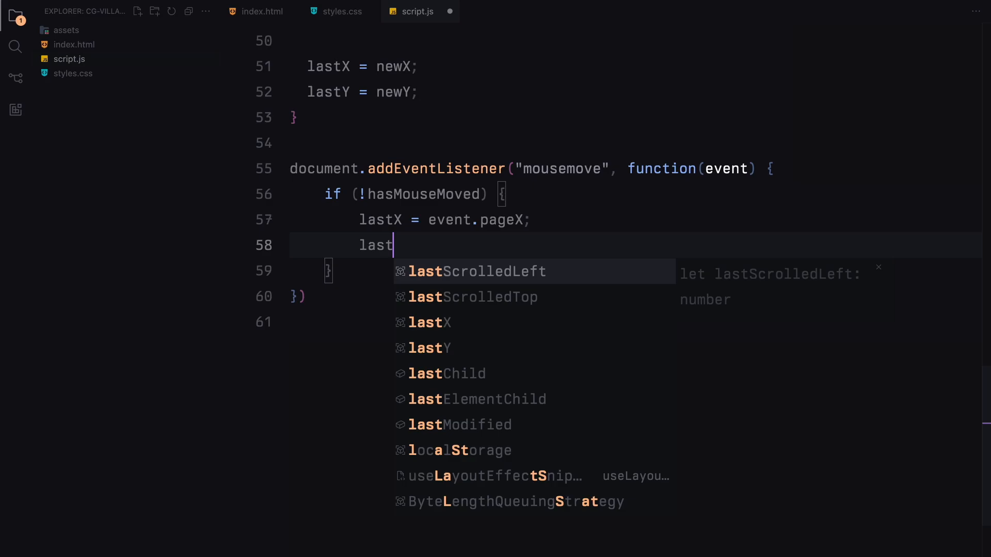
pyautogui.write('Y = event.pageY;')
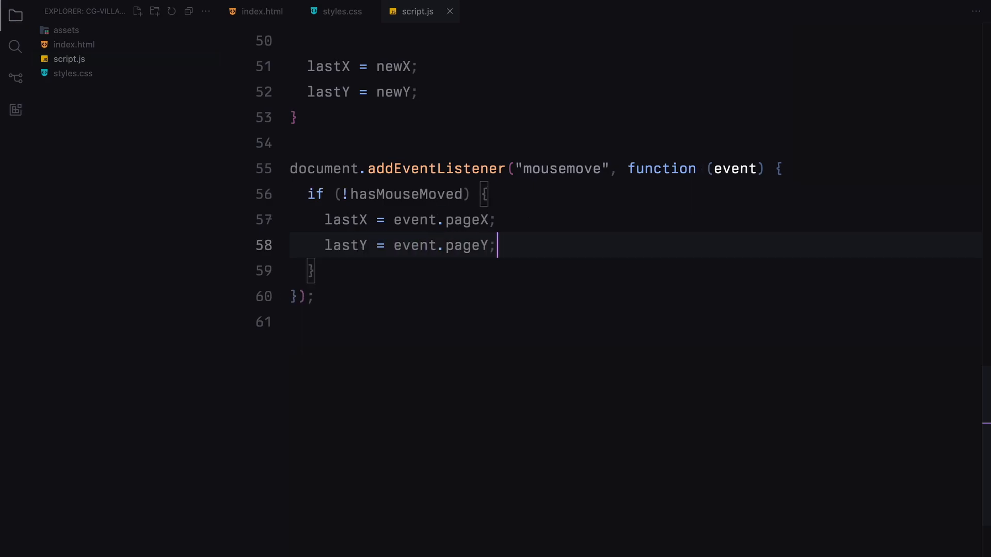
pyautogui.write('hasMouseMoved = true;')
pyautogui.write('xMousePos =')
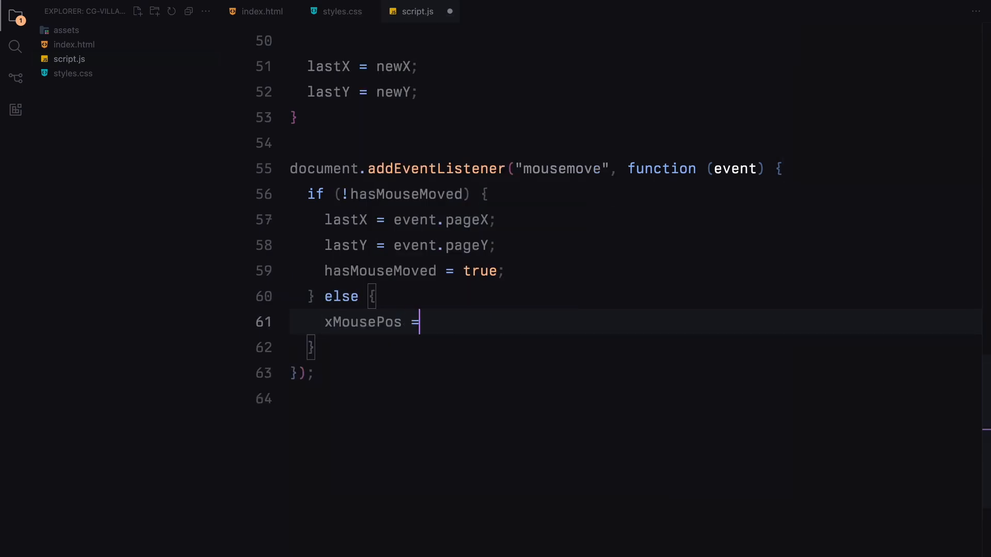
# Step: Otherwise store event.pageX/pageY in xMousePos/yMousePos and call drawLine(xMousePos, yMousePos)
pyautogui.write('event.pageX;')
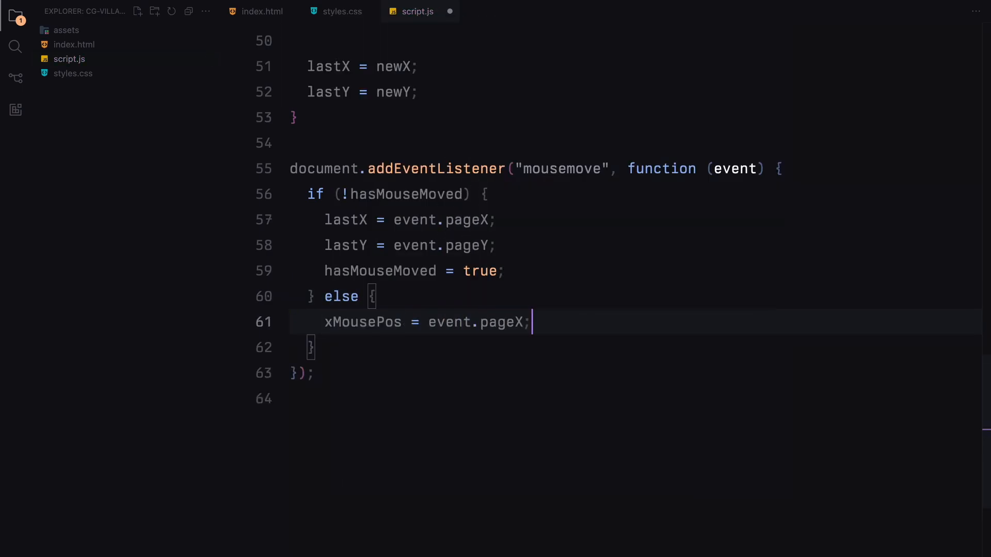
pyautogui.write('yMousePos = event.pageY;')
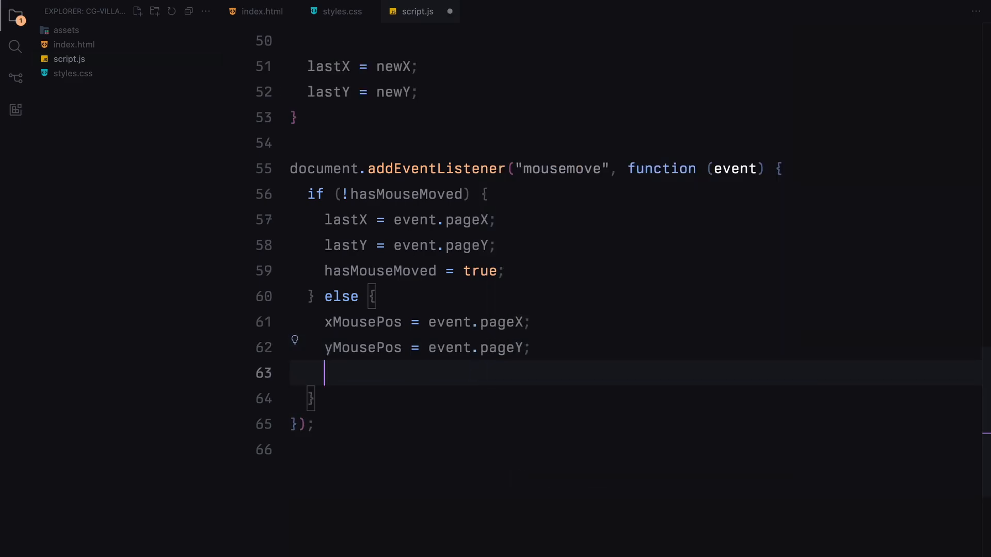
pyautogui.write('drawLine(xMousePos)')
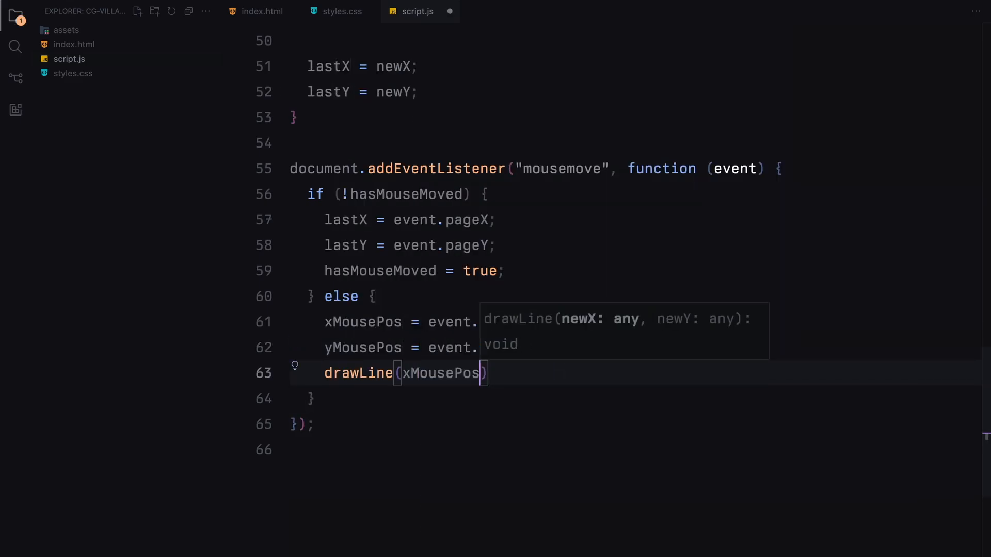
pyautogui.write(', yMousePos);')
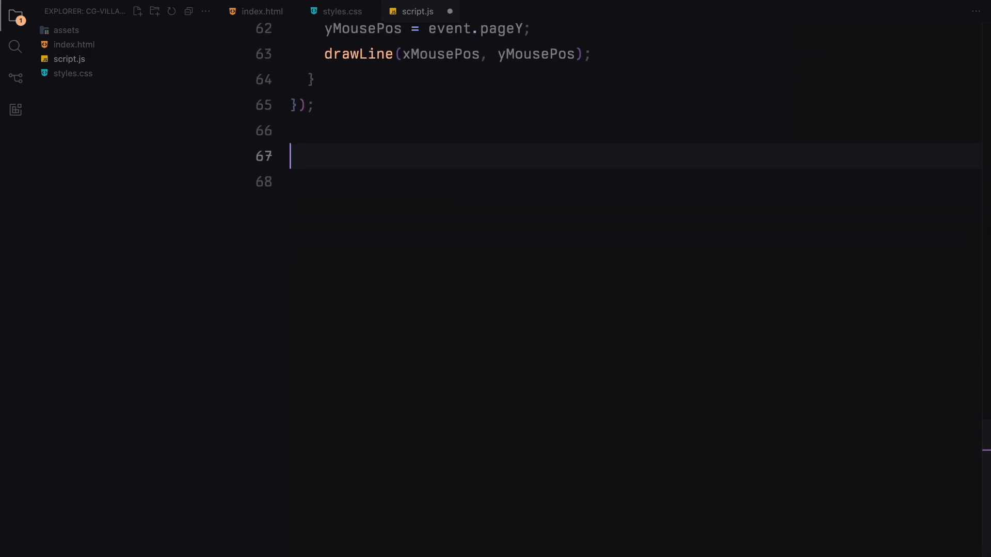
# Step: Add a window scroll listener computing xScrollDelta/yScrollDelta from scrollX/scrollY minus the last-scrolled values
pyautogui.write('window.add')
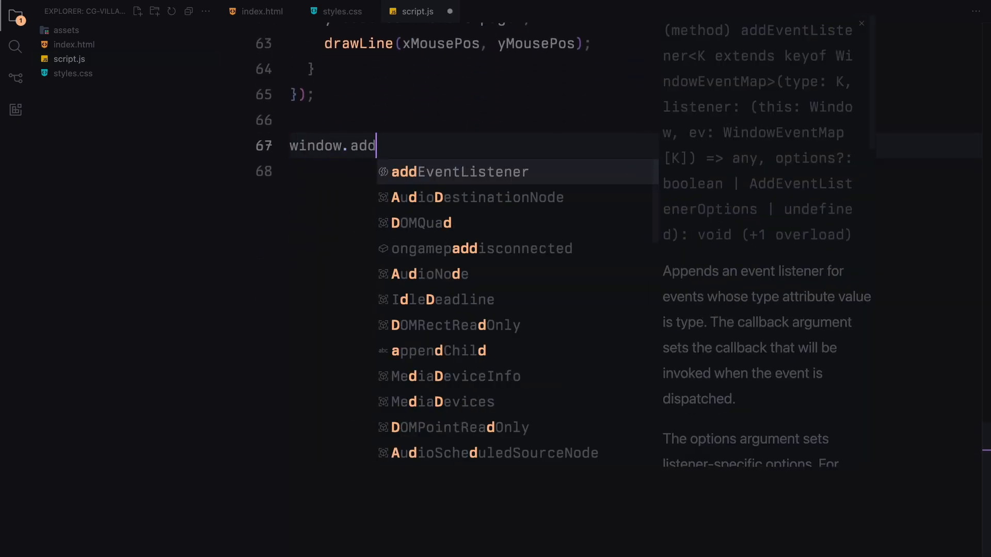
pyautogui.write('EventListener("scroll", function() {')
pyautogui.click(473, 171)
pyautogui.write('const xScrollDelta = window')
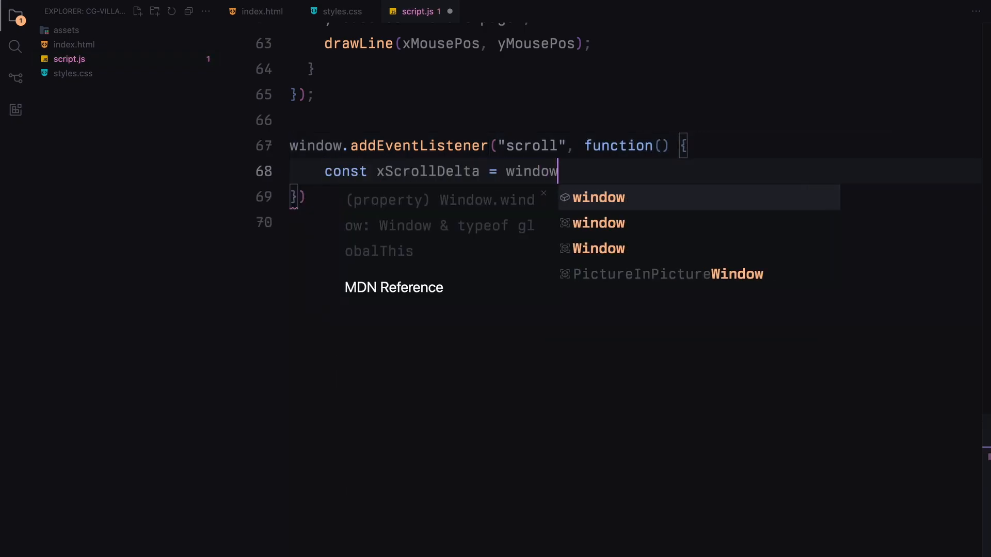
pyautogui.write('.scrollX - lastScrolledLeft;')
pyautogui.write('const')
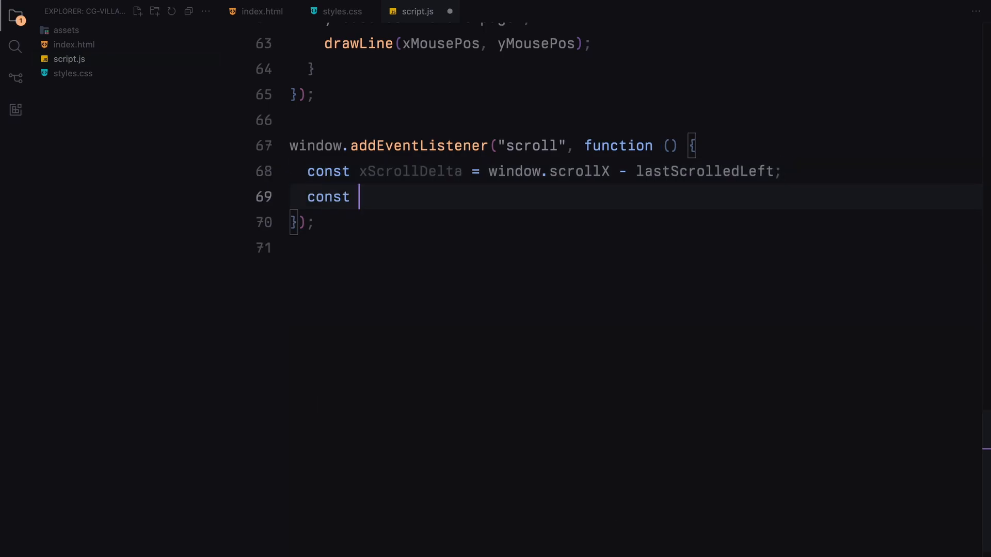
pyautogui.write('yScrollDelta =')
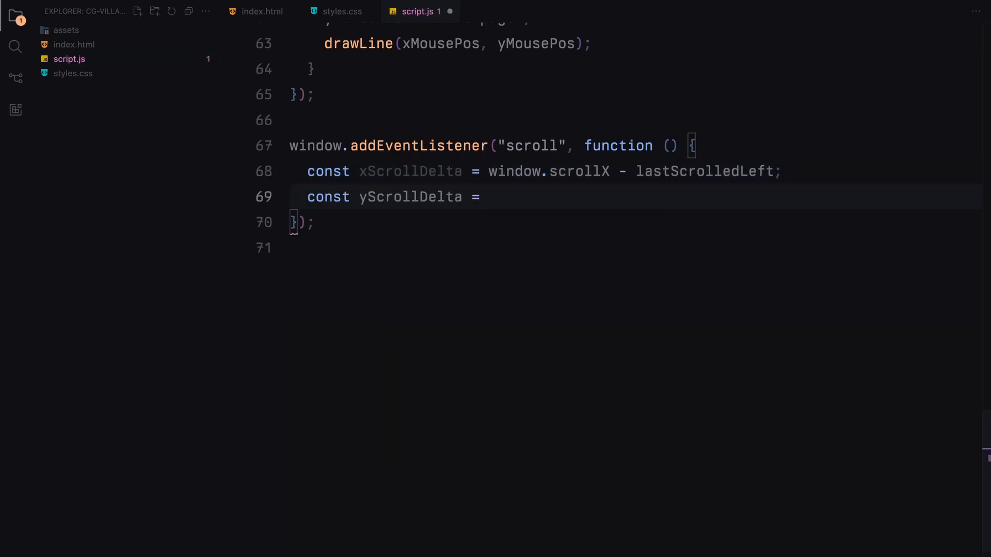
pyautogui.write('window.scrollY - lastScrolledTop')
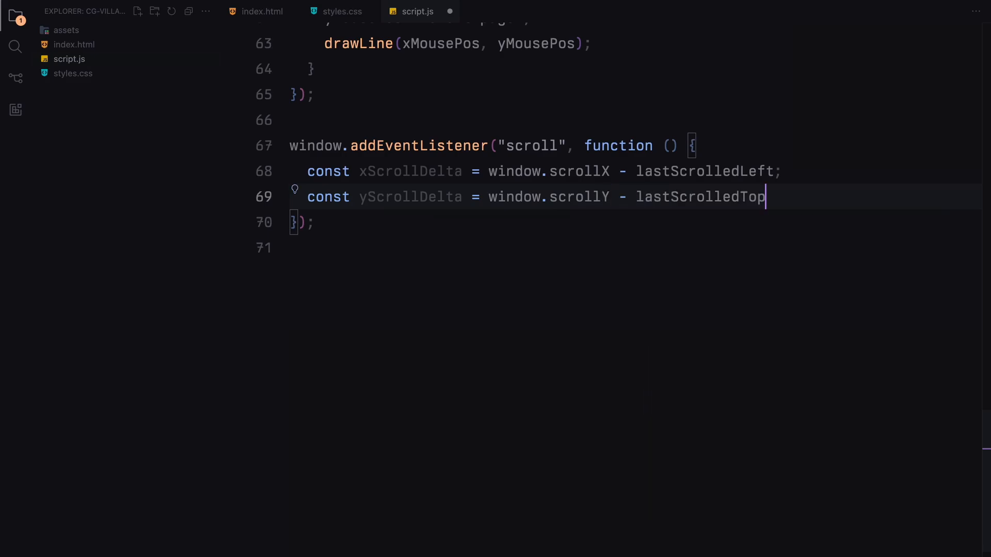
# Step: When either delta is nonzero, offset xMousePos/yMousePos by the deltas and call drawLine(xMousePos, yMousePos)
pyautogui.write('i')
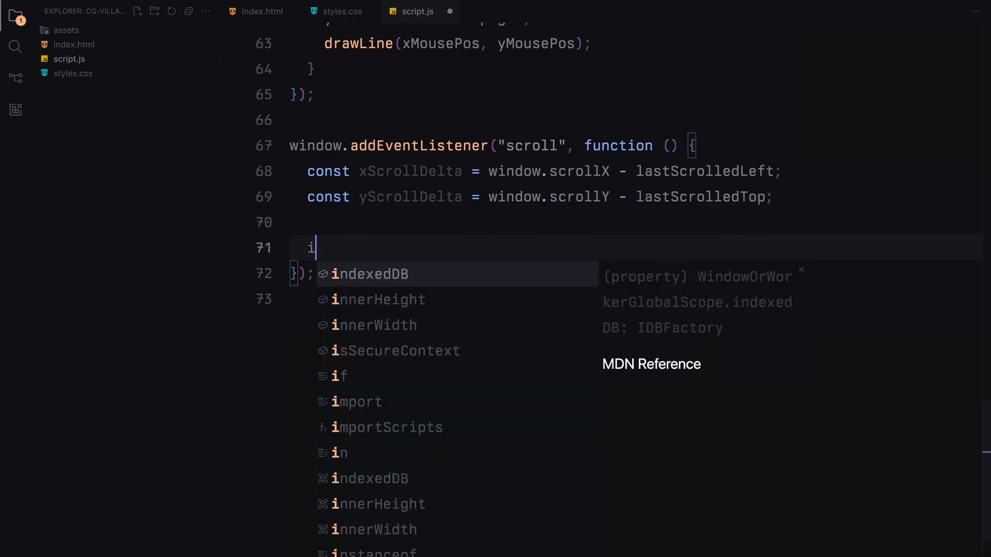
pyautogui.write('f (xScrollDelta !== 0 |')
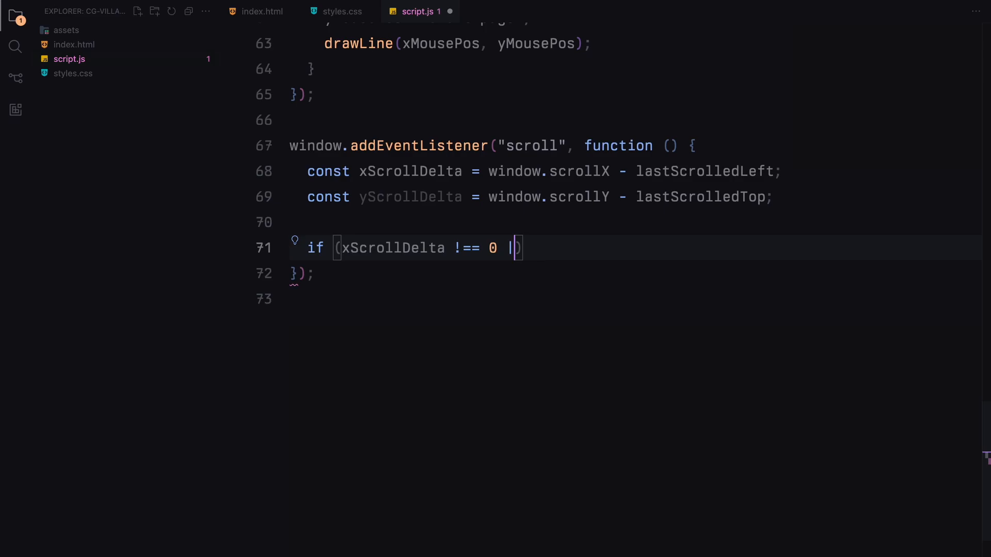
pyautogui.write('| yScrollDelta !== 0)')
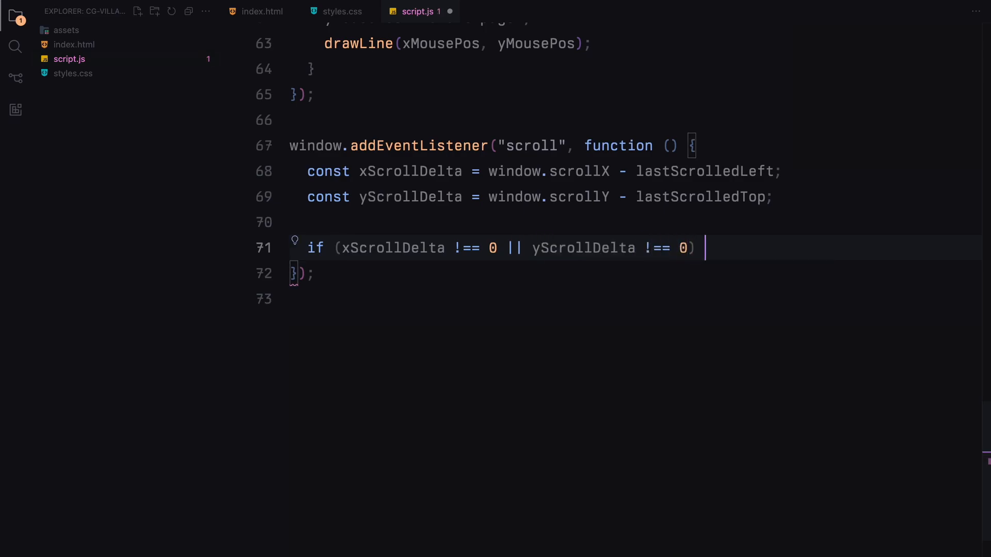
pyautogui.write('xMousePos +=')
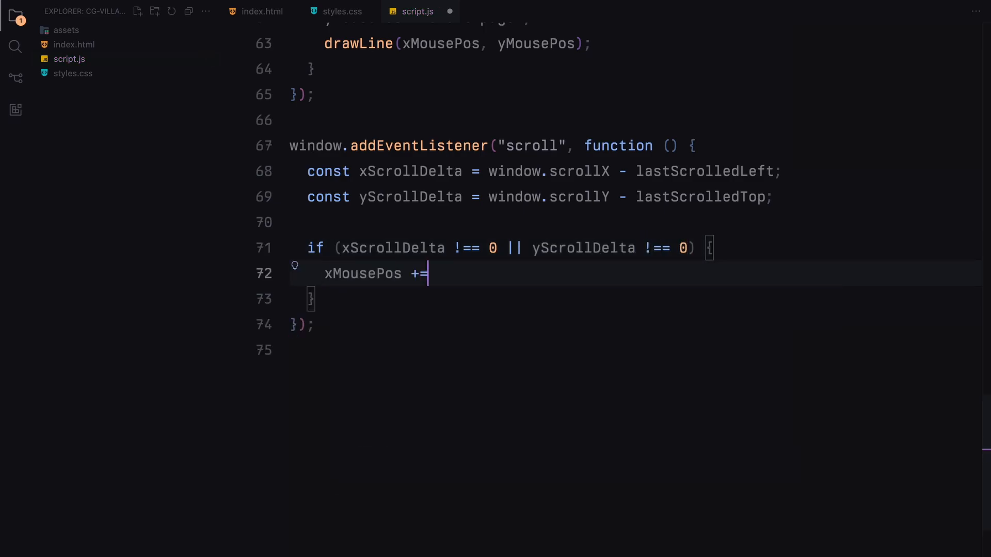
pyautogui.write('xScrollDelta;')
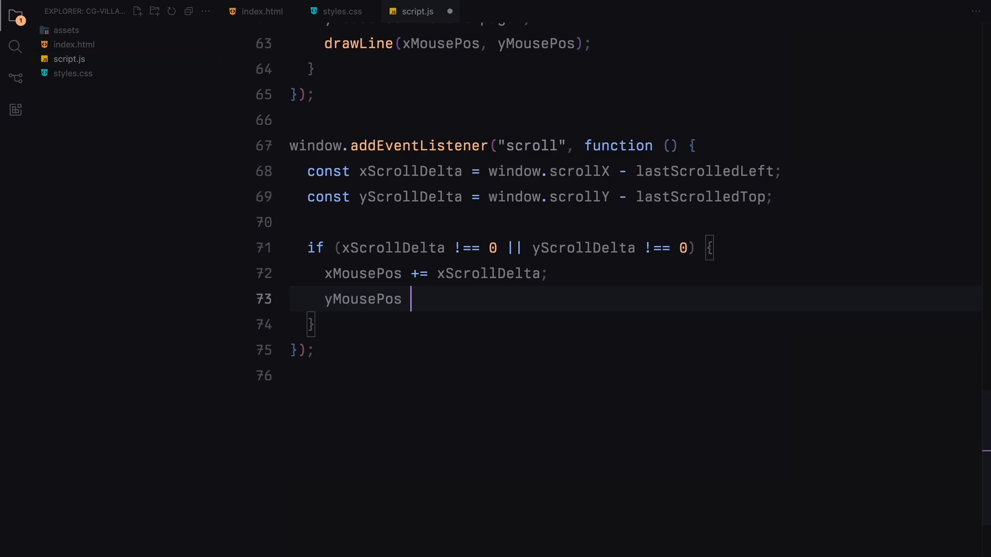
pyautogui.write('+= yScrollDelta;')
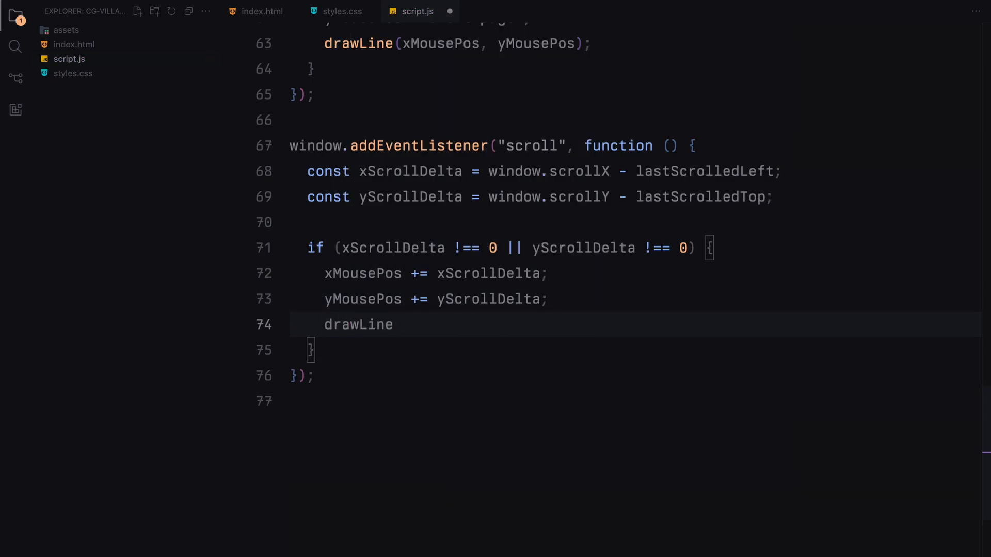
pyautogui.write('(xMousePos, yMousePos);')
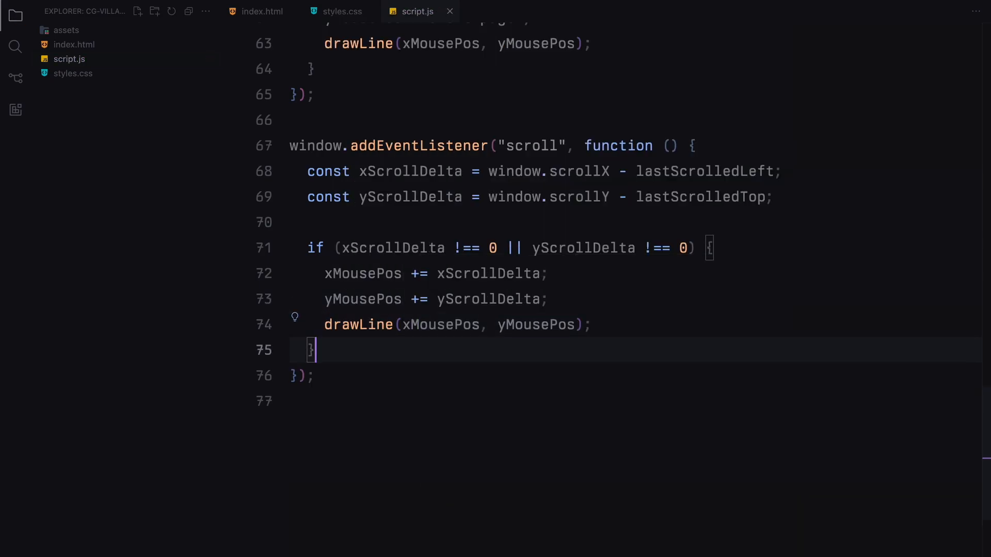
# Step: Update lastScrolledLeft to window.scrollX and begin the lastScrolledTop assignment
pyautogui.write('lastScrolledLeft = window.scrll')
pyautogui.write('lastScrolledTop =')
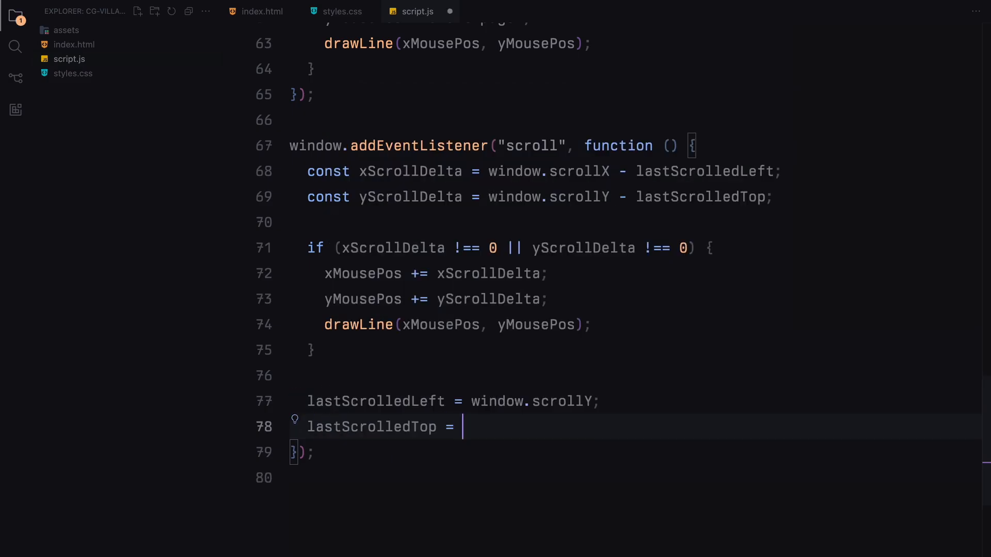
pyautogui.write('window.scrollX;')
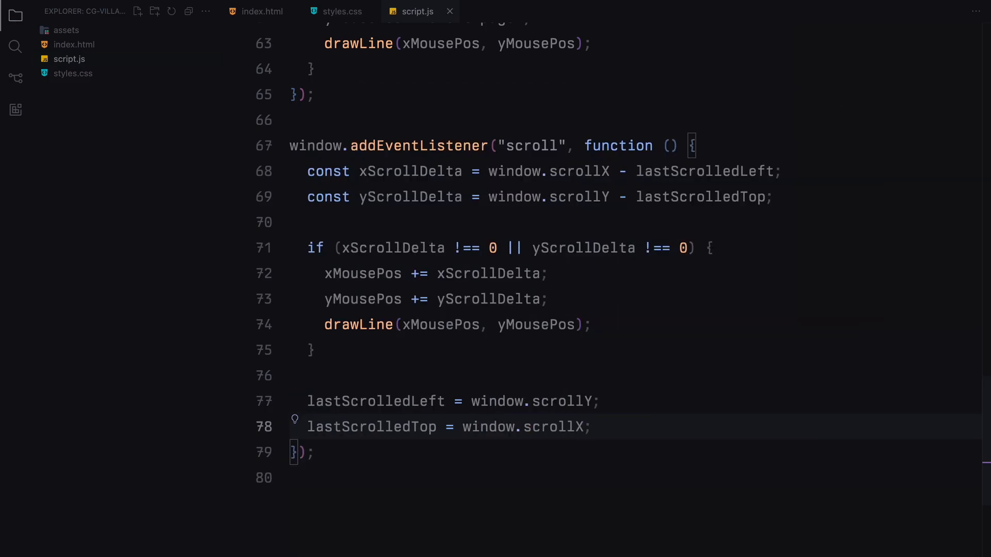
pyautogui.write('wi')
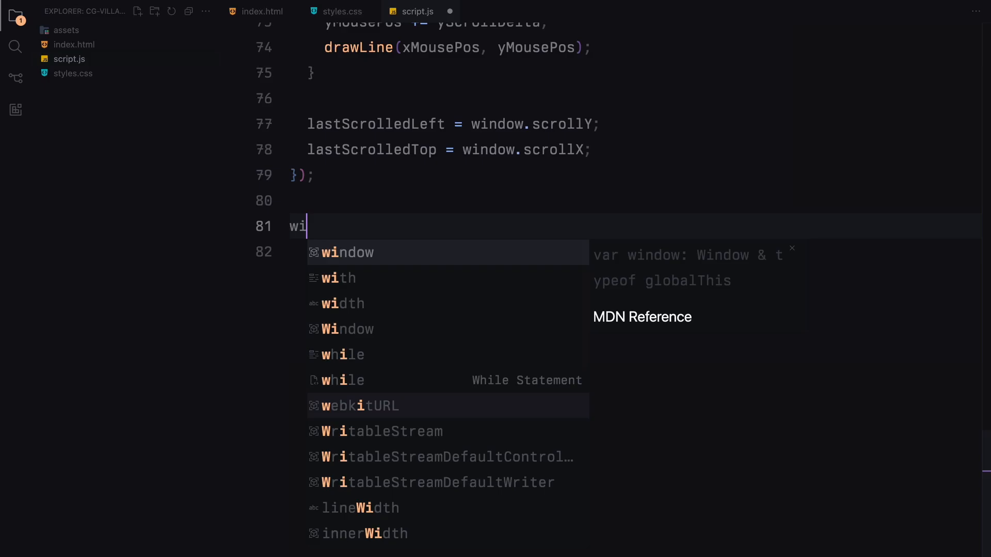